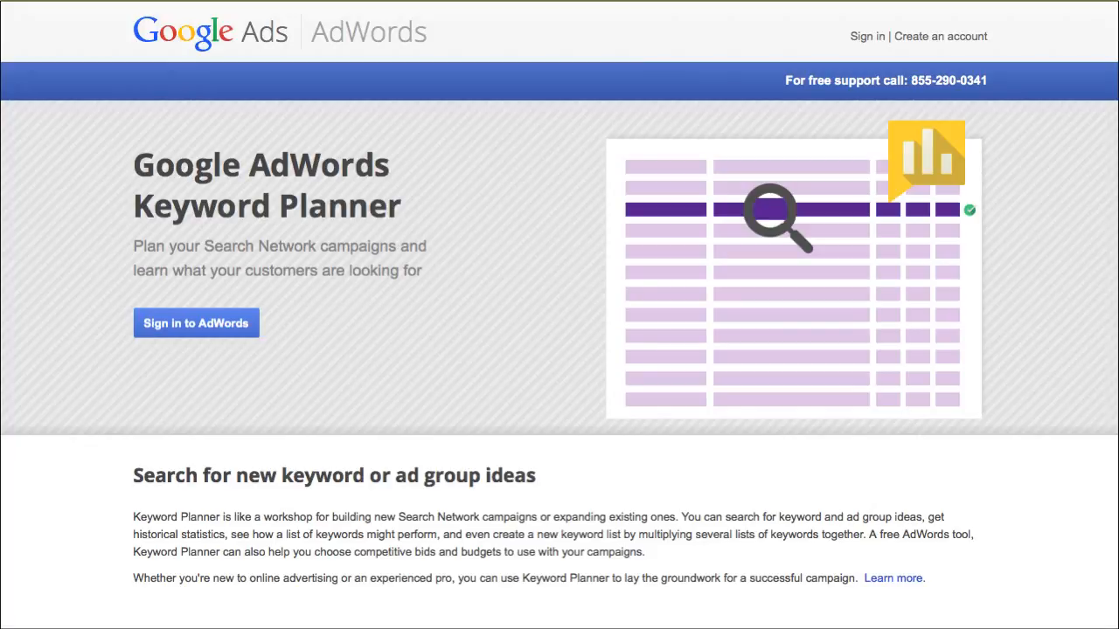
mouse_move(933, 17)
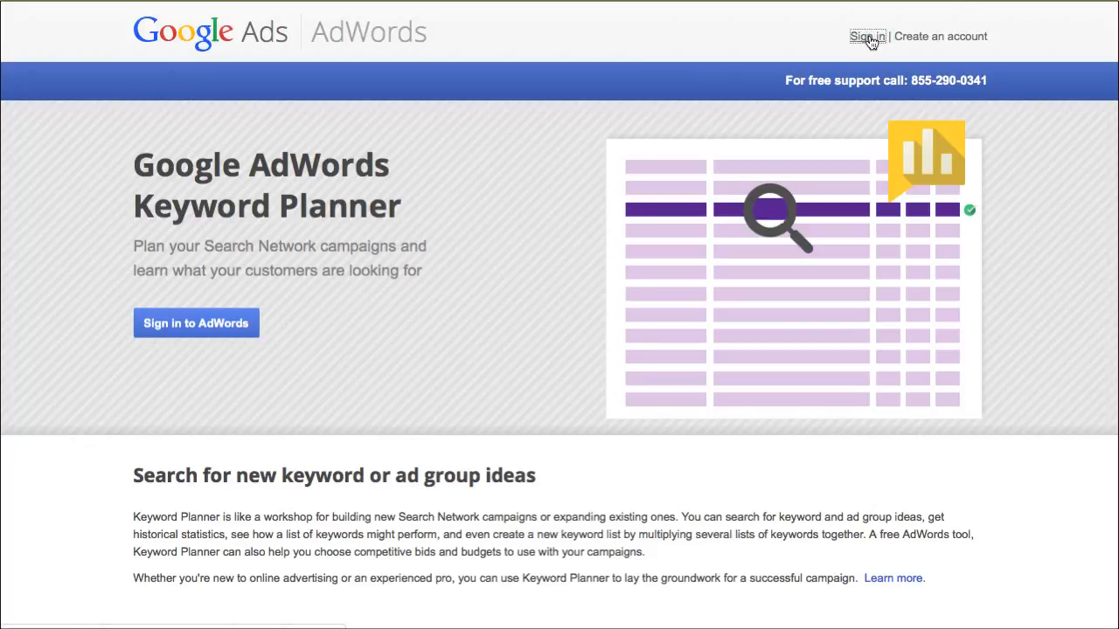
left_click(865, 37)
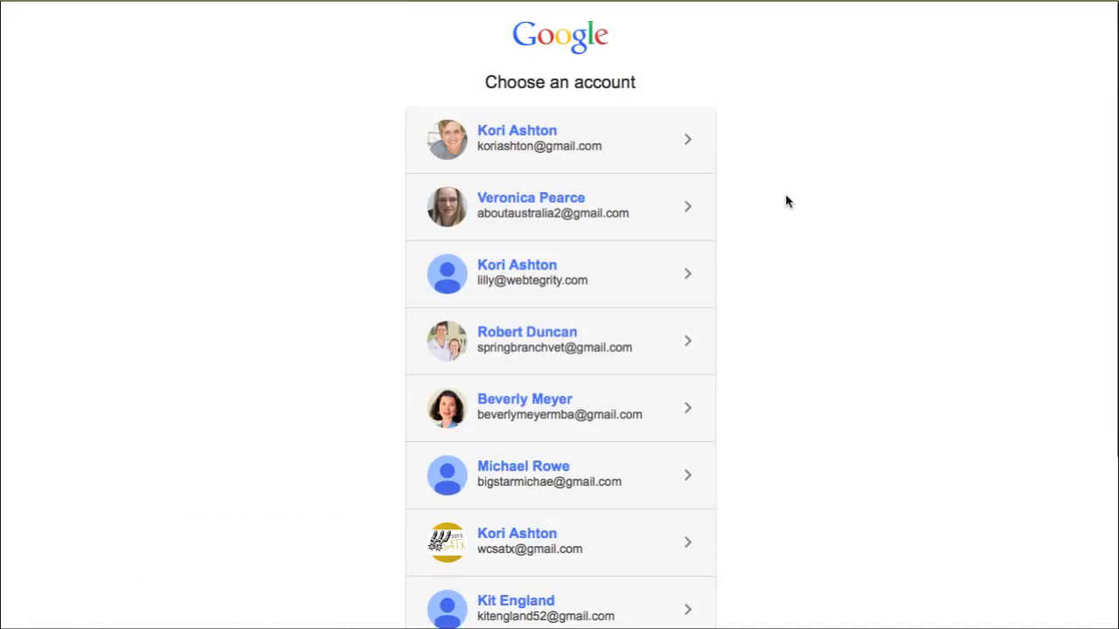
scroll("down", 3)
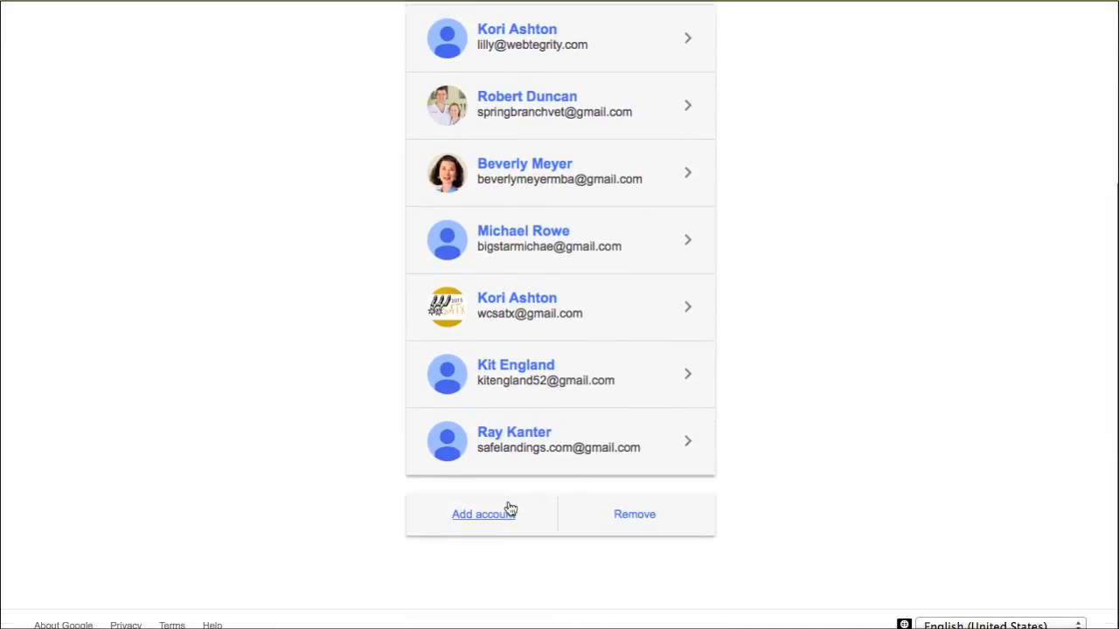
left_click(483, 514)
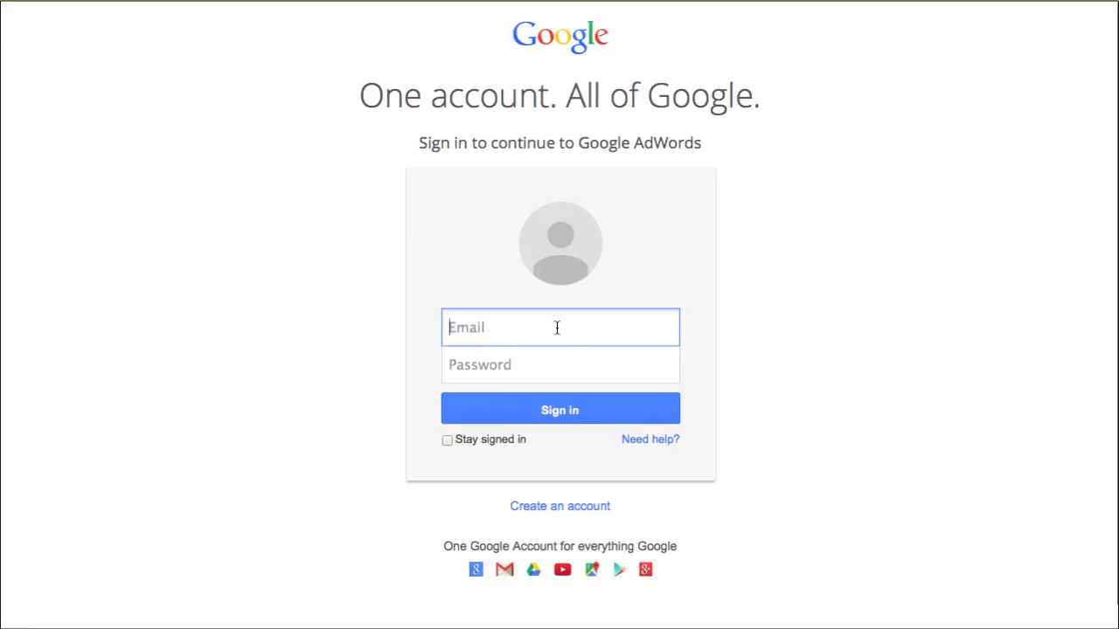
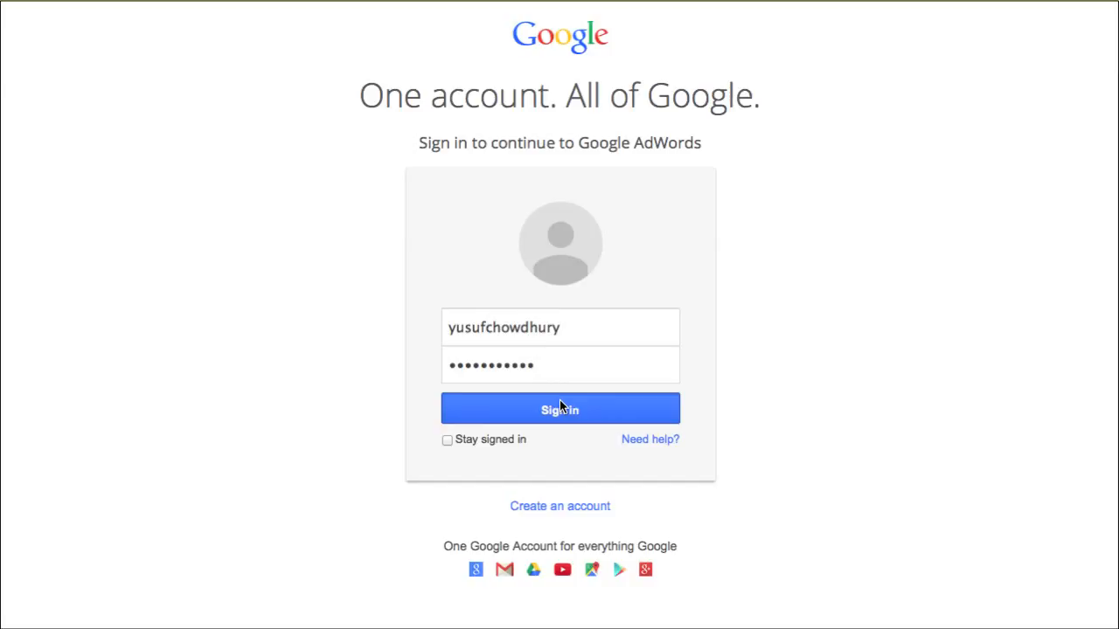
Submit the credentials and dismiss the save-password prompt to reach Keyword Planner
left_click(559, 408)
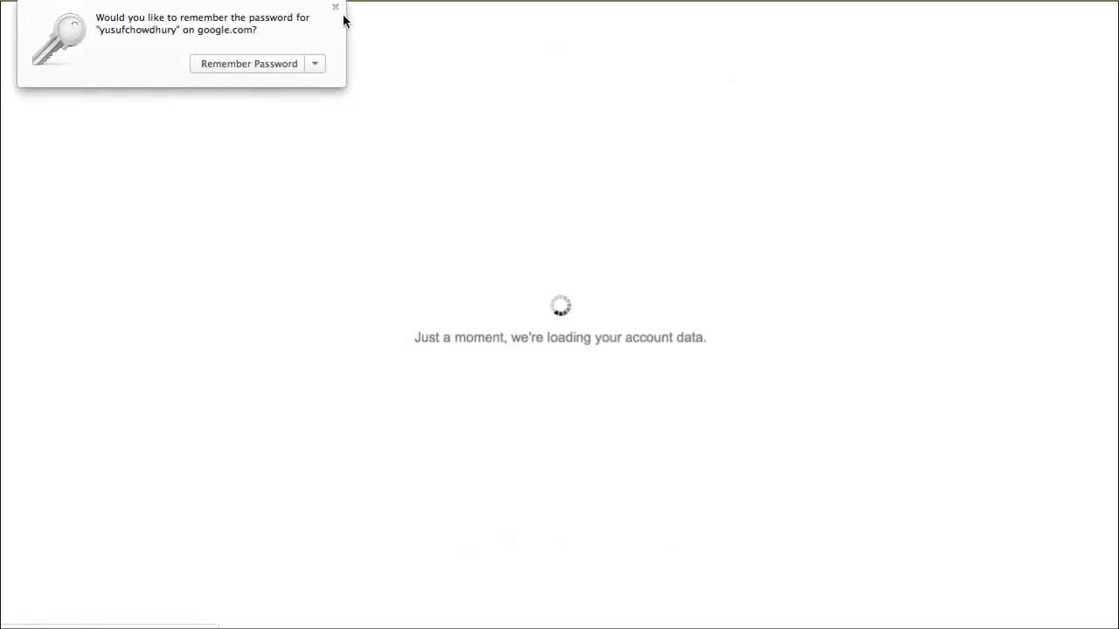
left_click(335, 7)
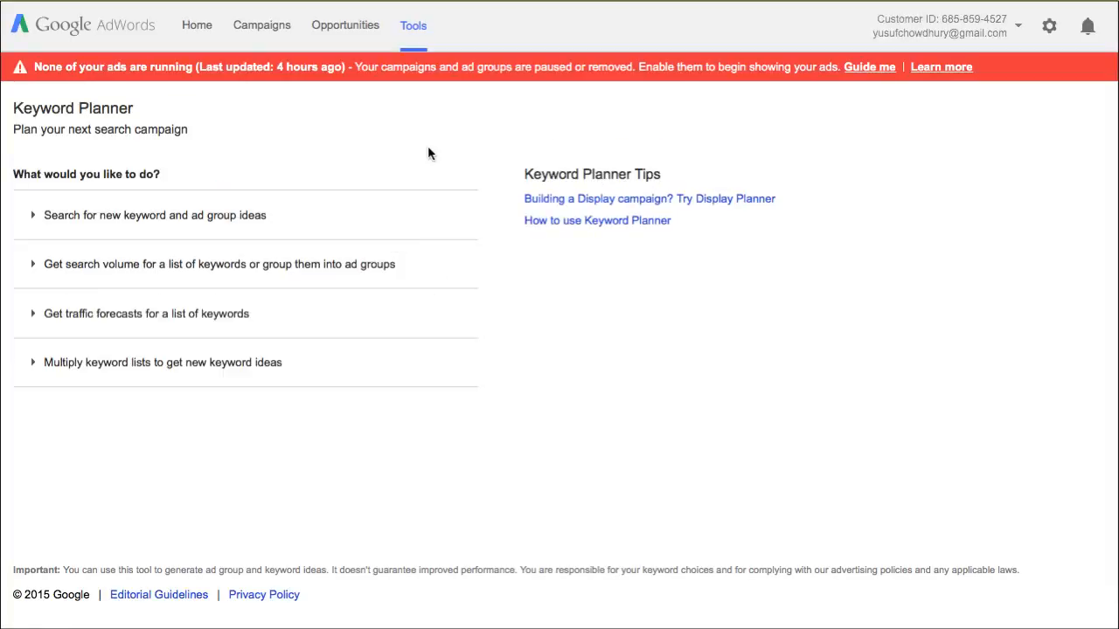
mouse_move(98, 241)
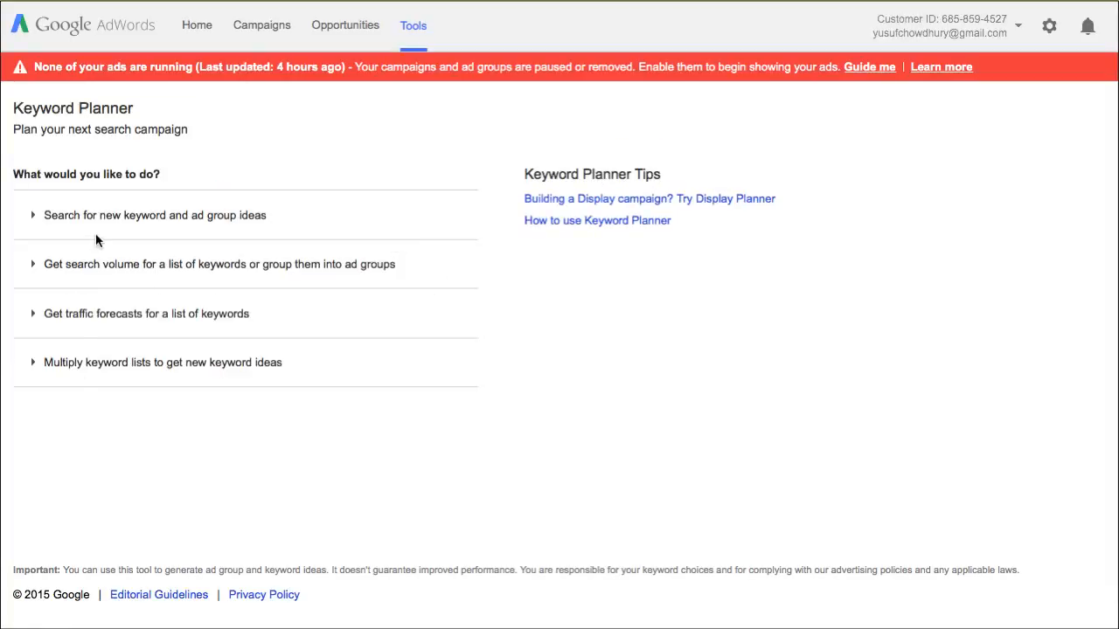
mouse_move(261, 269)
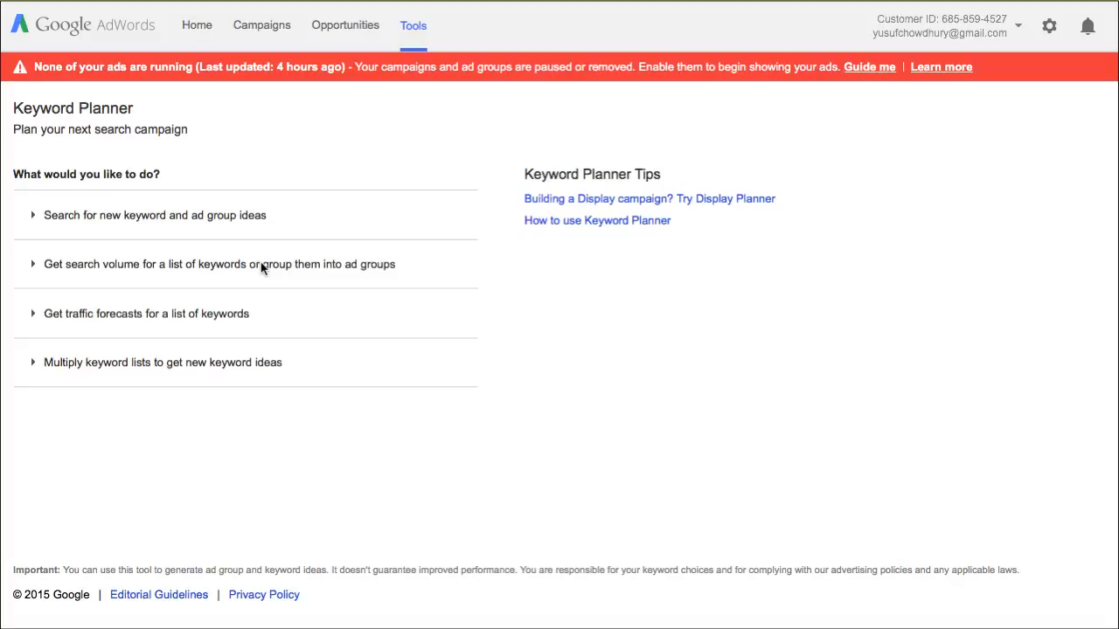
mouse_move(212, 368)
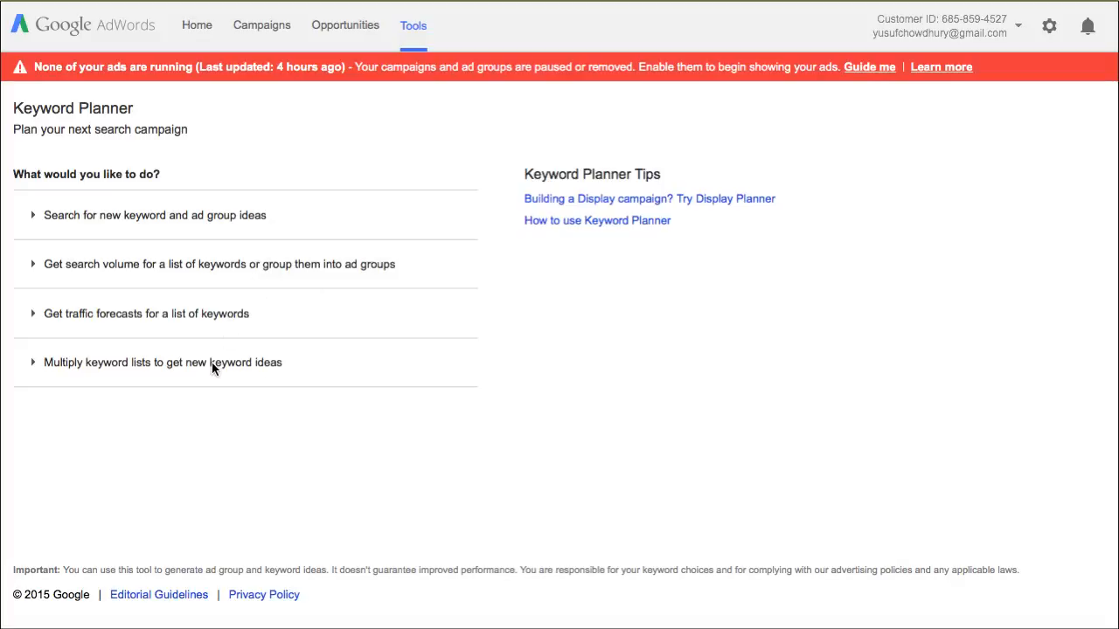
mouse_move(169, 222)
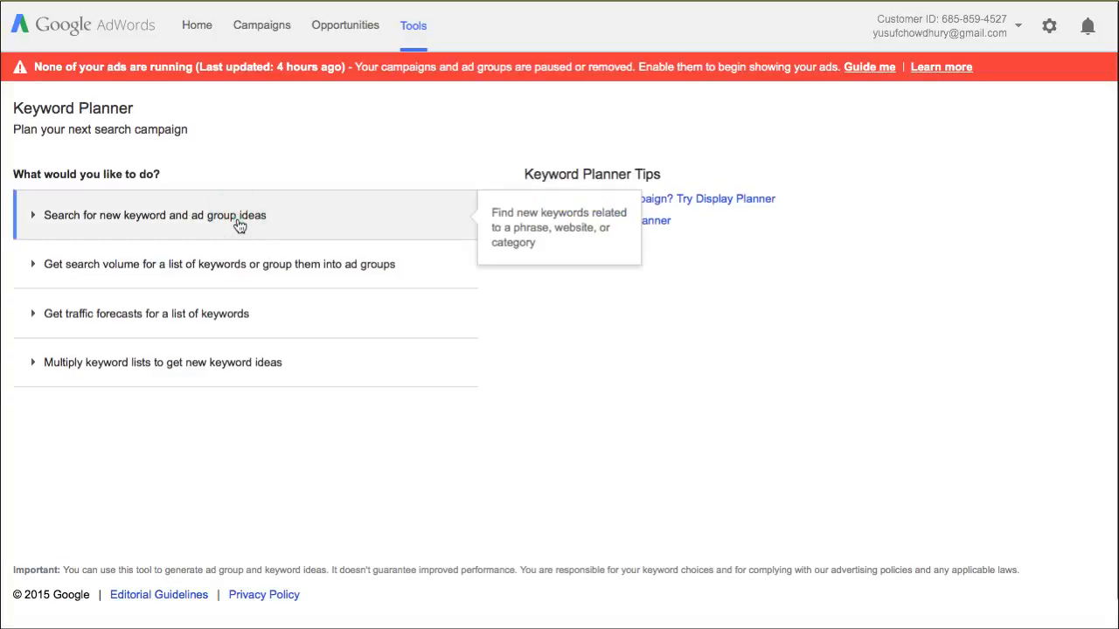
Expand 'Search for new keyword and ad group ideas' and enter 'CSS for beginners' as the product
left_click(155, 214)
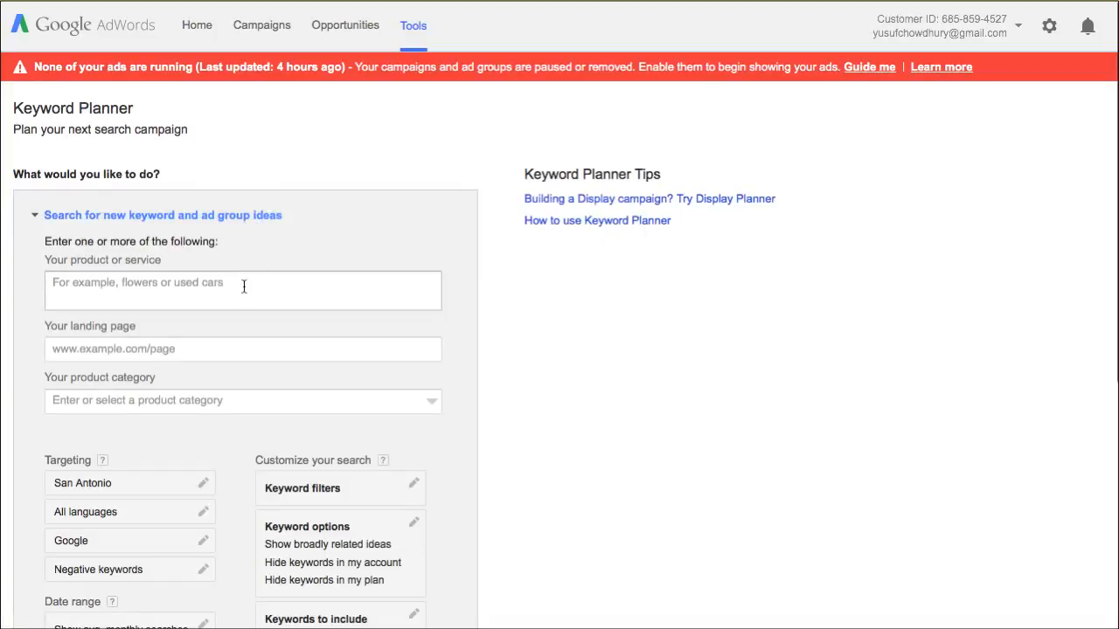
left_click(243, 290)
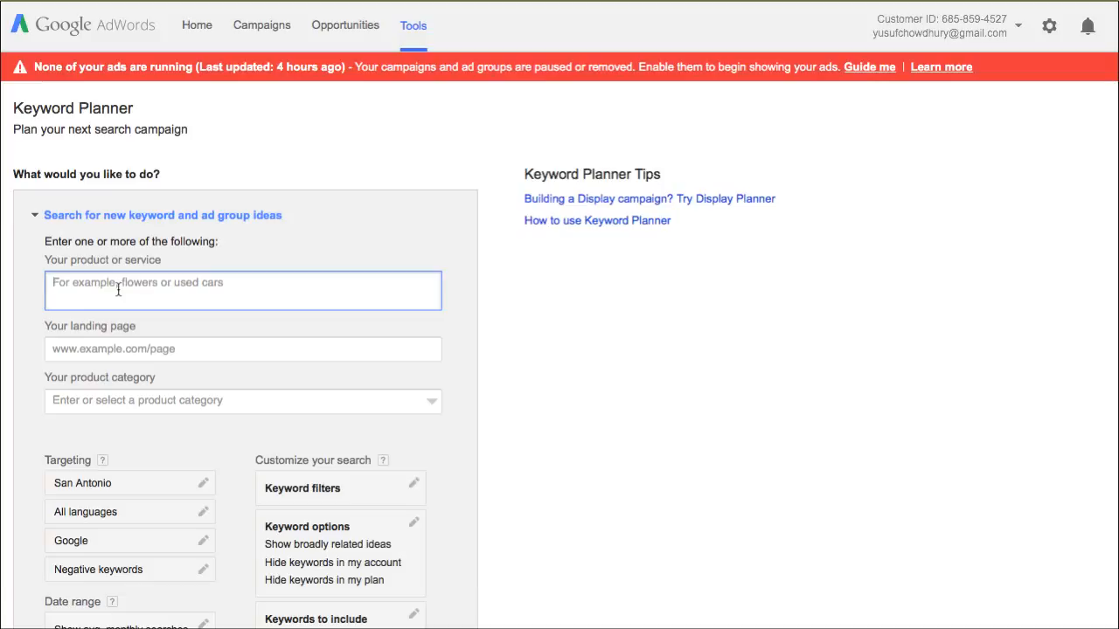
type("C")
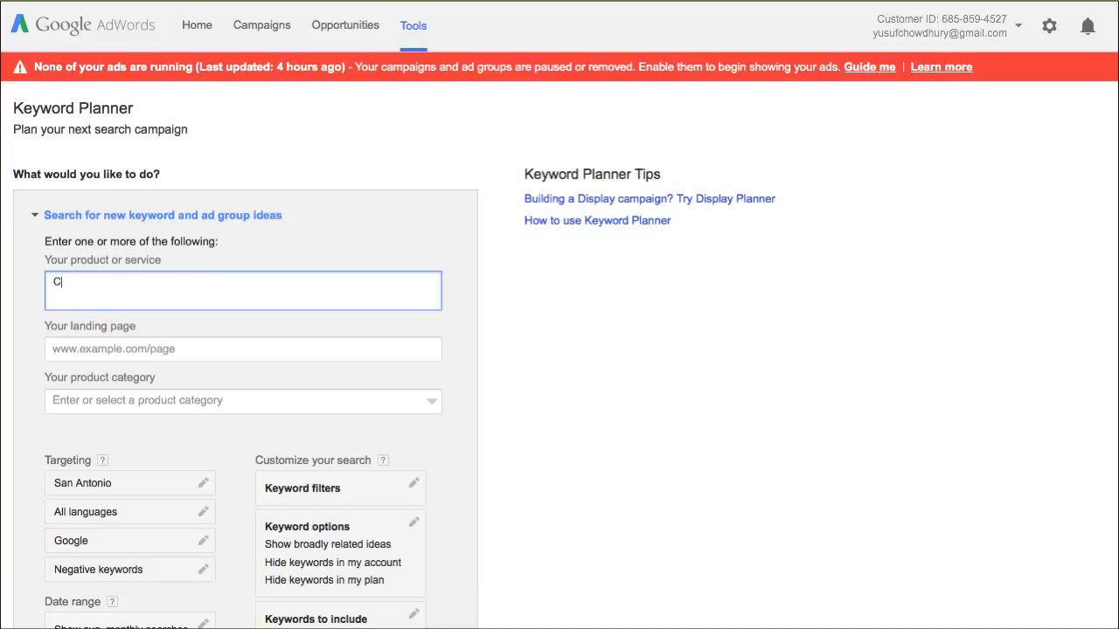
type("SS For")
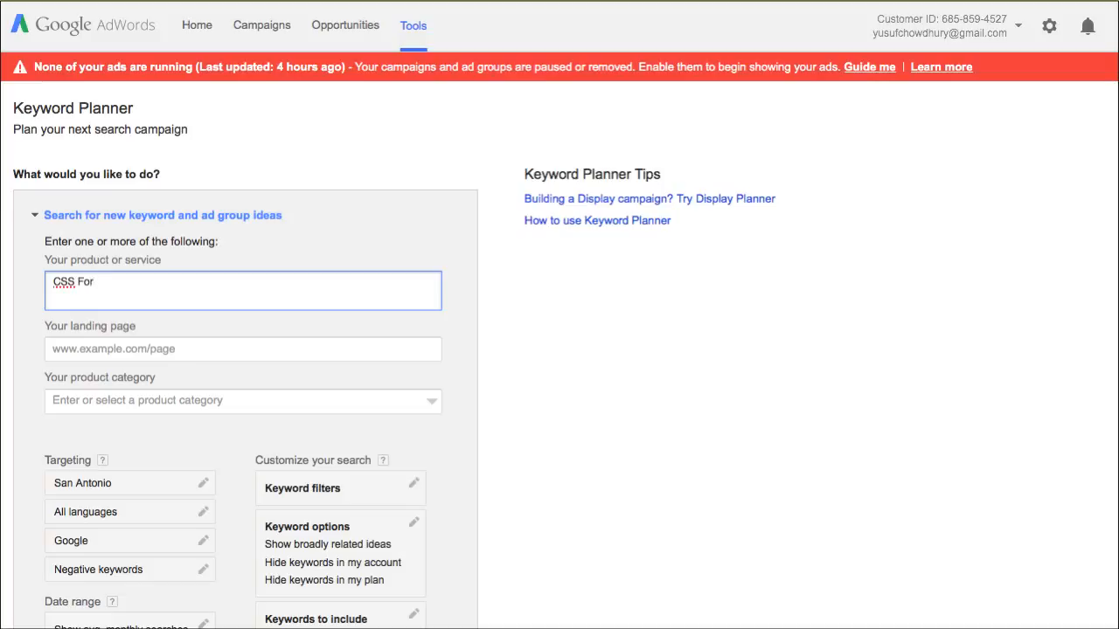
type("fo")
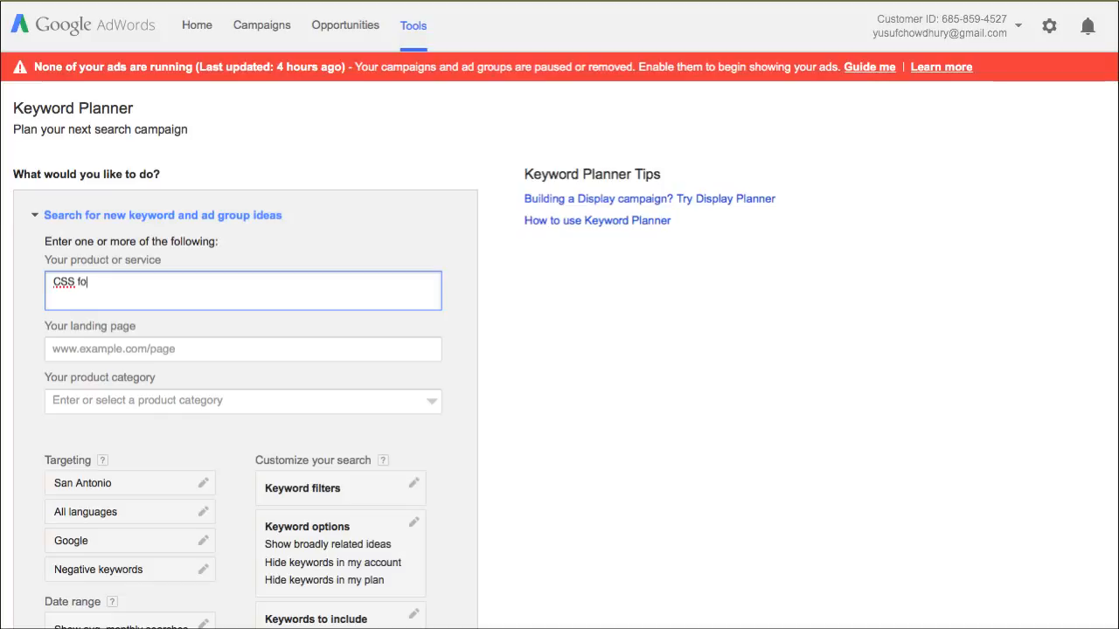
type("r beginn")
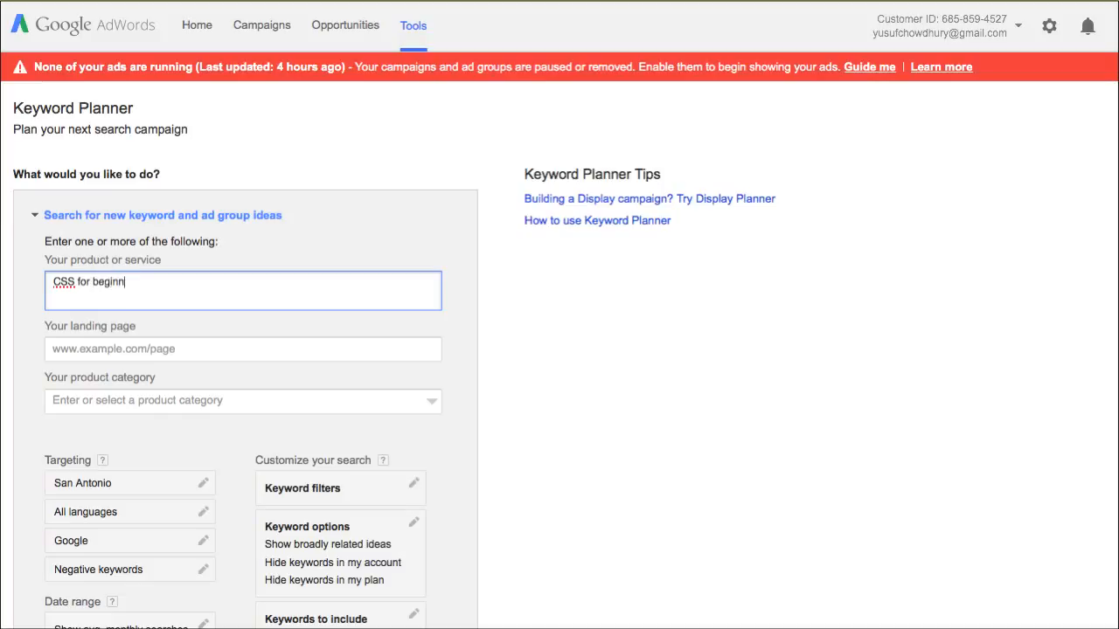
type("ers")
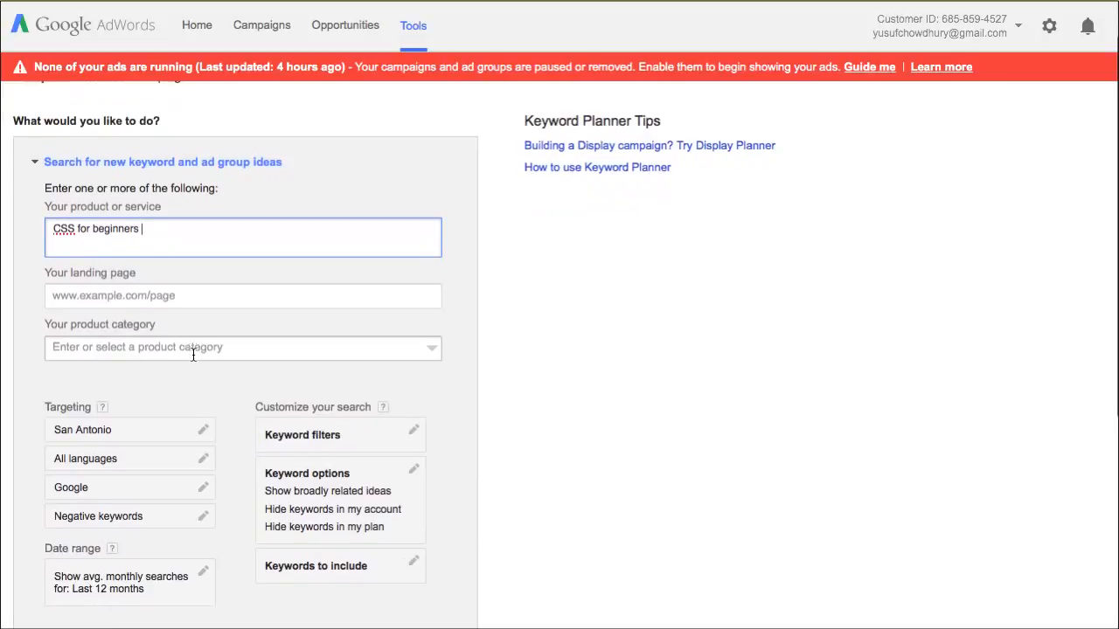
Request keyword ideas for 'CSS for beginners' targeting San Antonio, all languages, Google
left_click(244, 347)
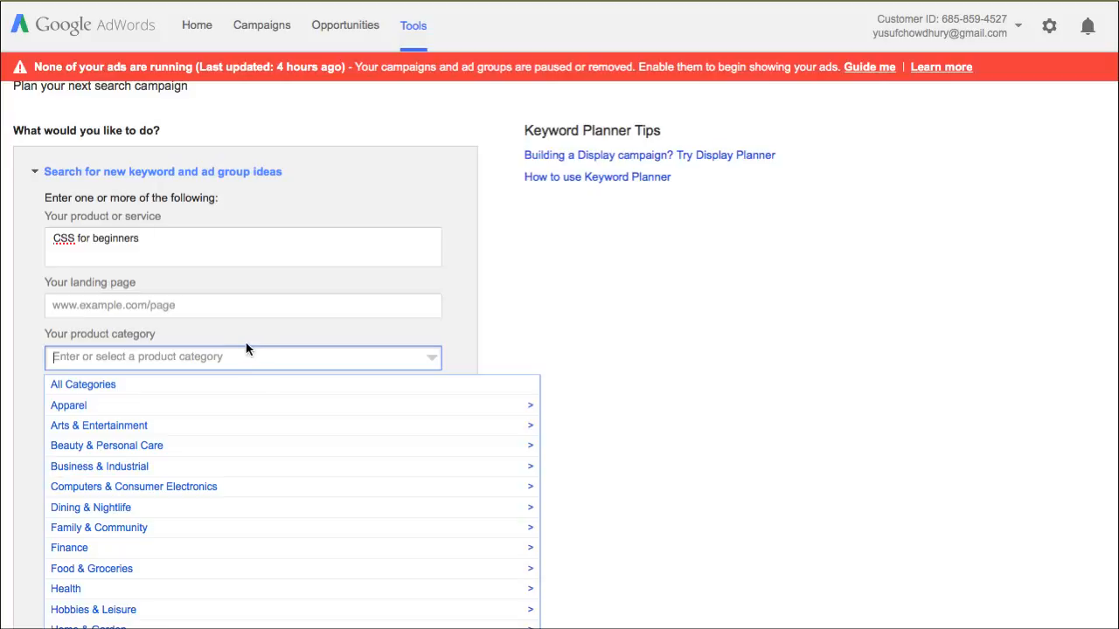
mouse_move(255, 330)
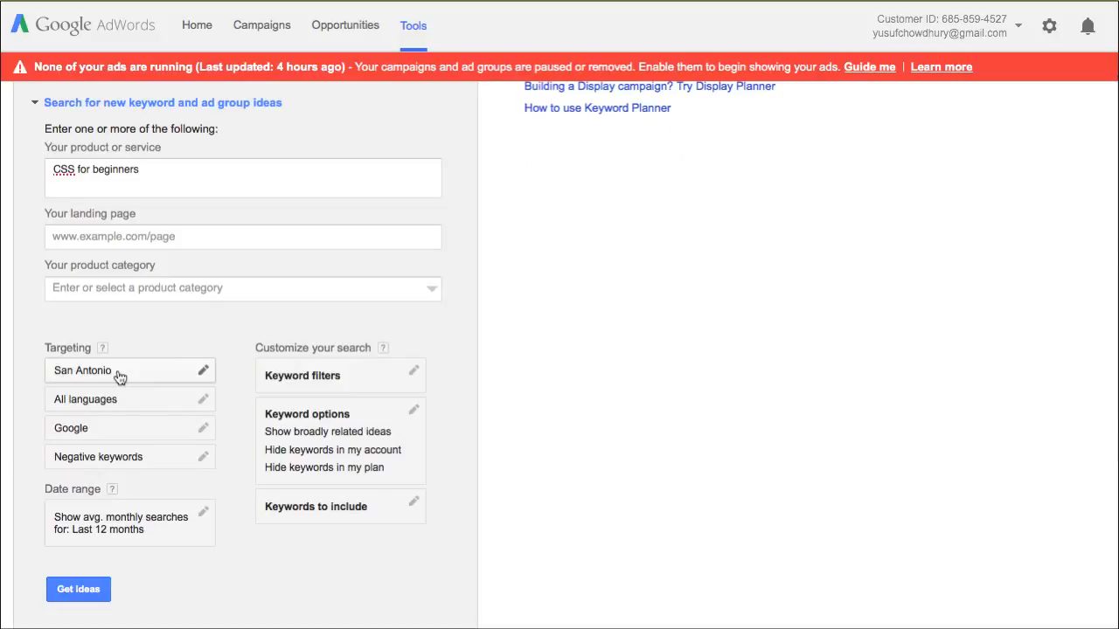
mouse_move(170, 376)
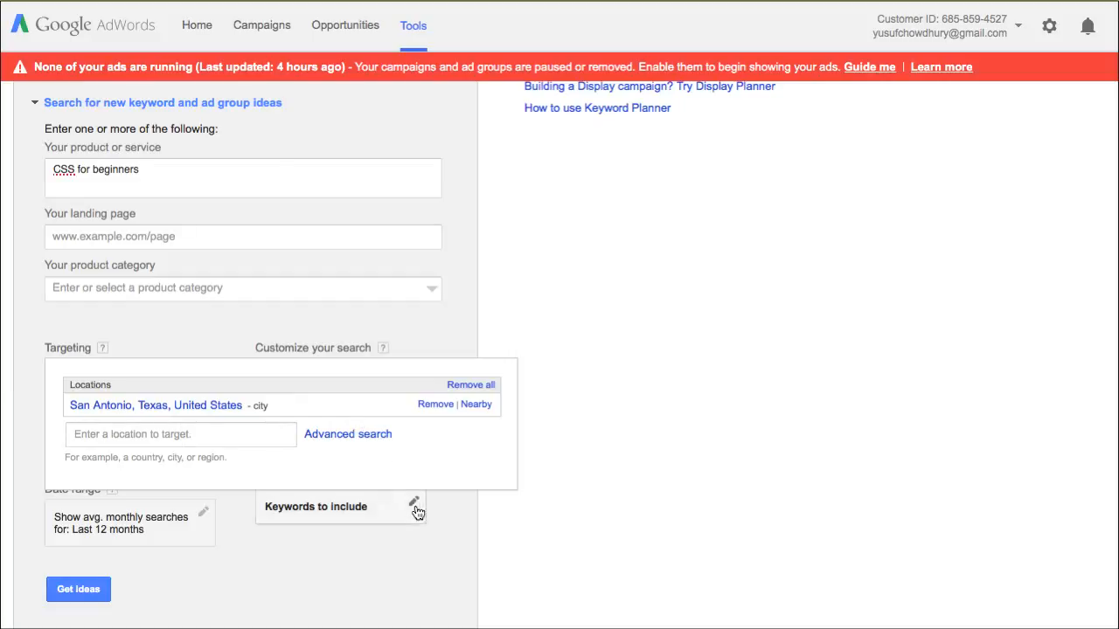
mouse_move(452, 540)
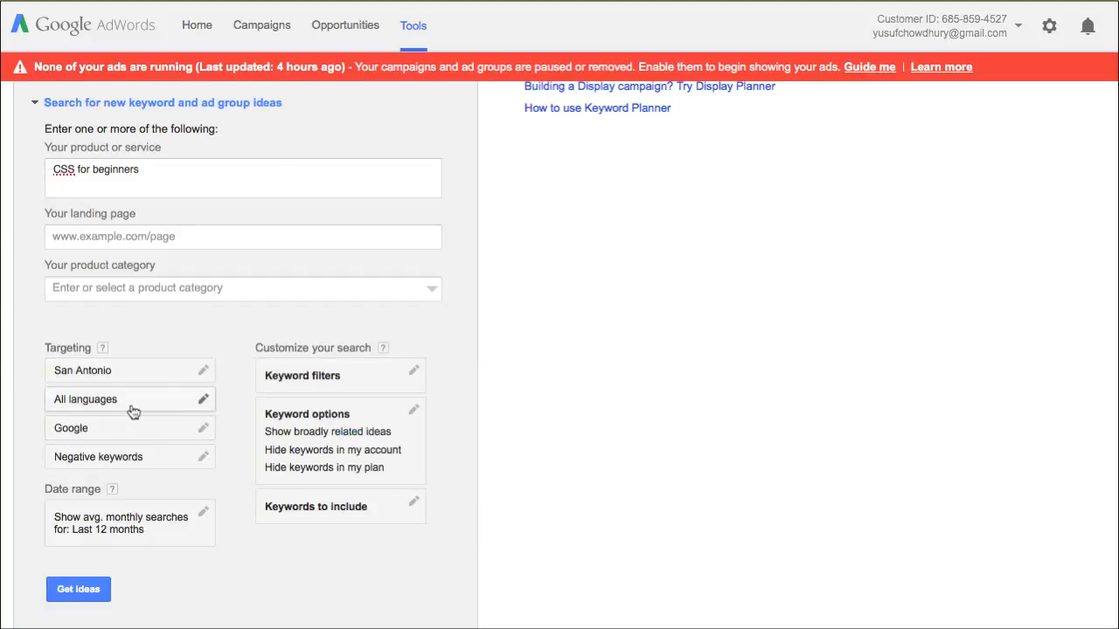
mouse_move(153, 439)
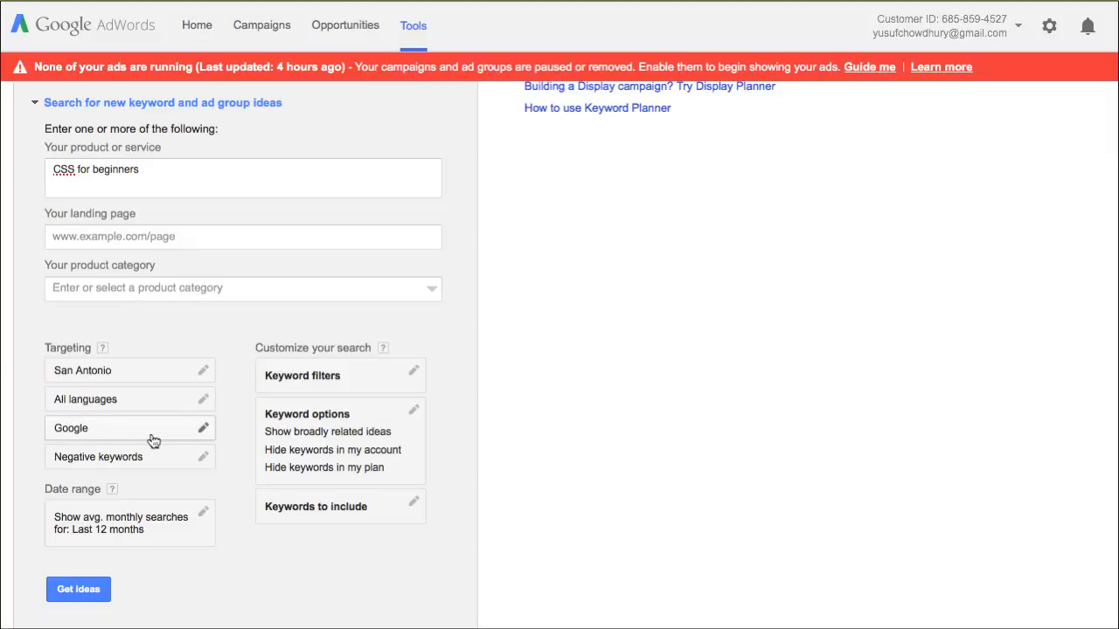
mouse_move(216, 564)
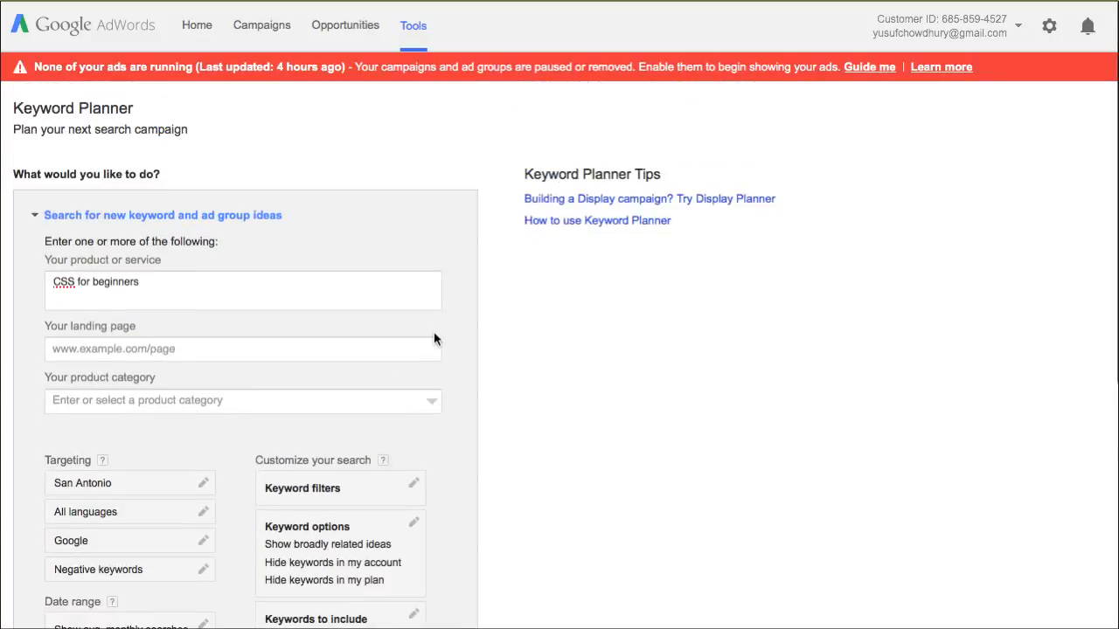
scroll("down", 3)
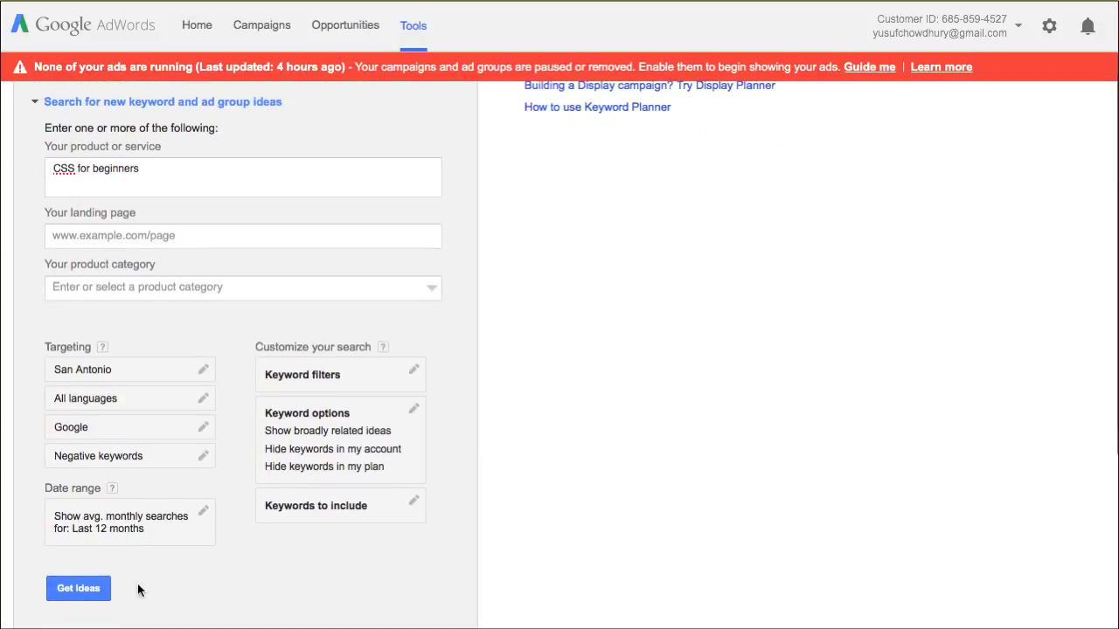
left_click(78, 588)
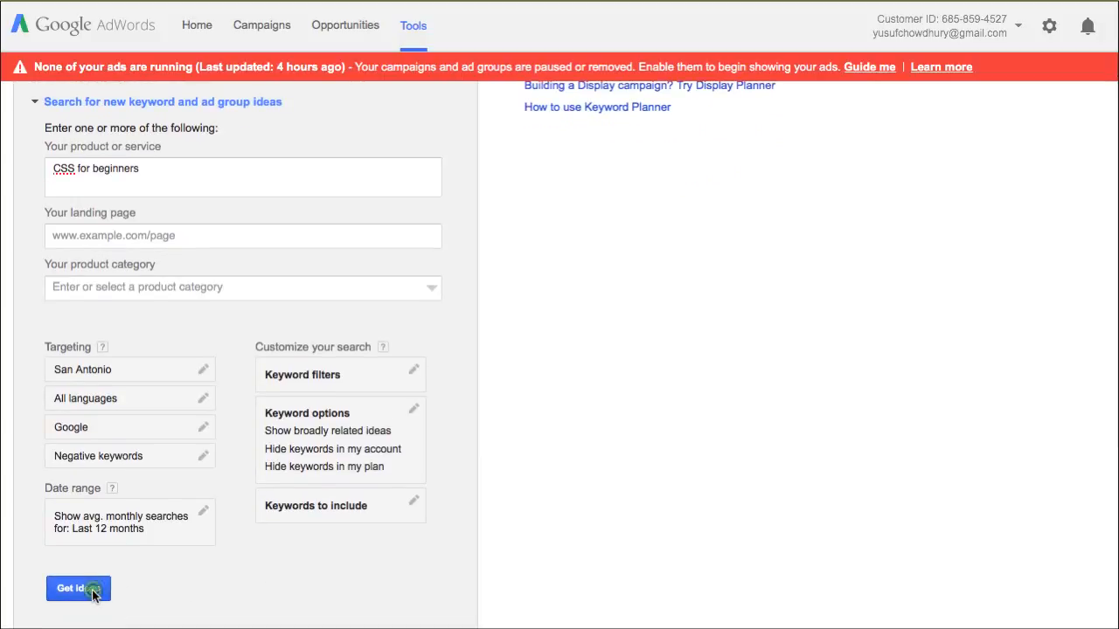
Load the CSS for beginners results with the search volume trend chart and ad group ideas
left_click(77, 588)
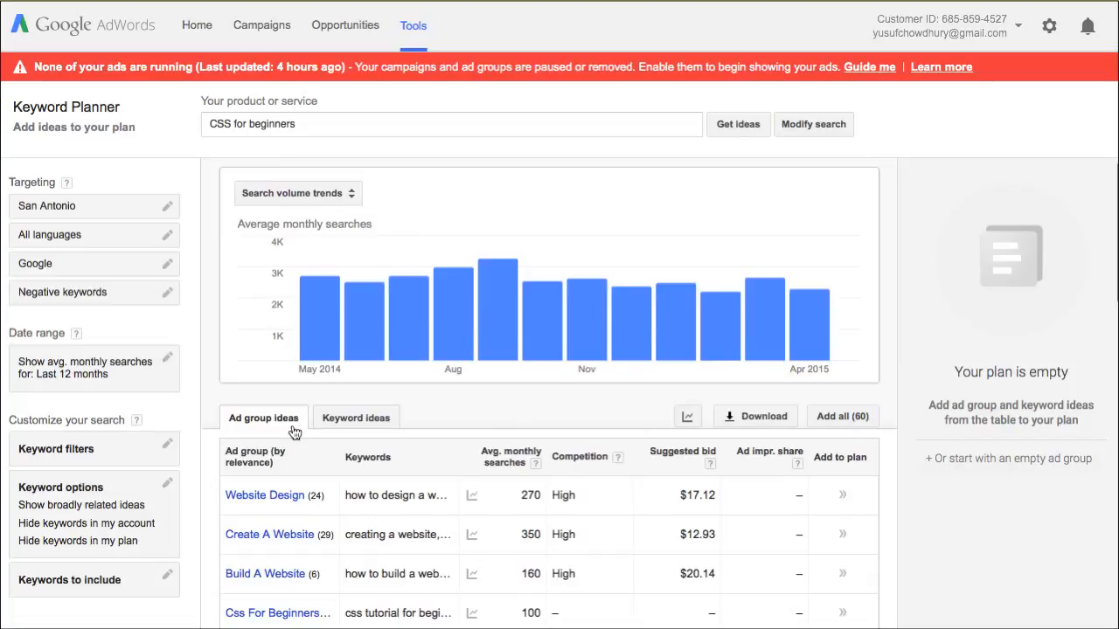
mouse_move(271, 418)
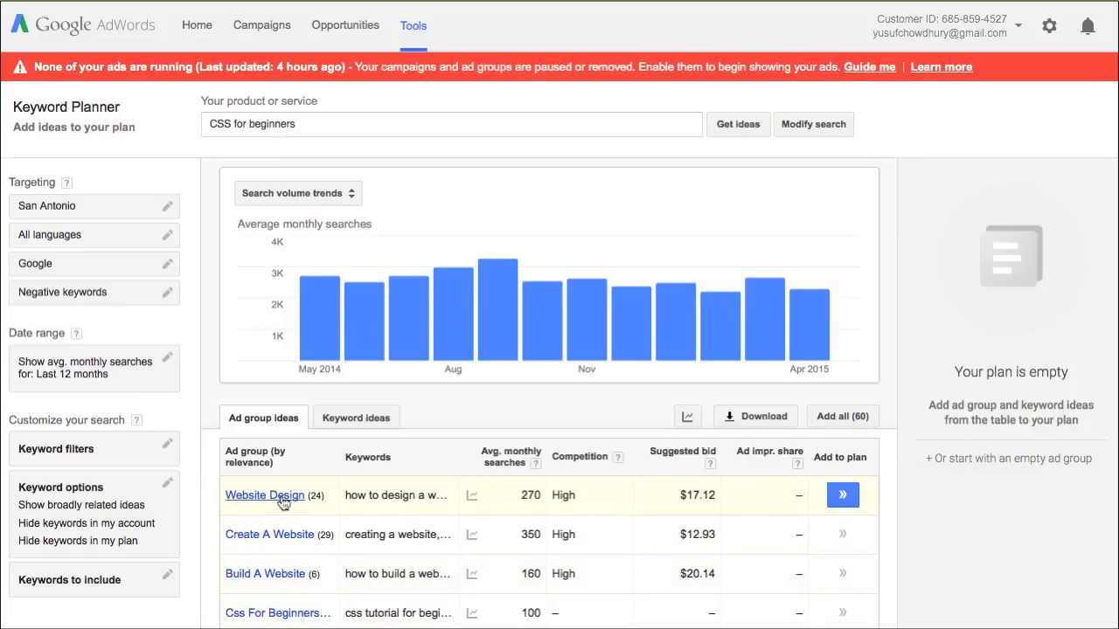
mouse_move(677, 501)
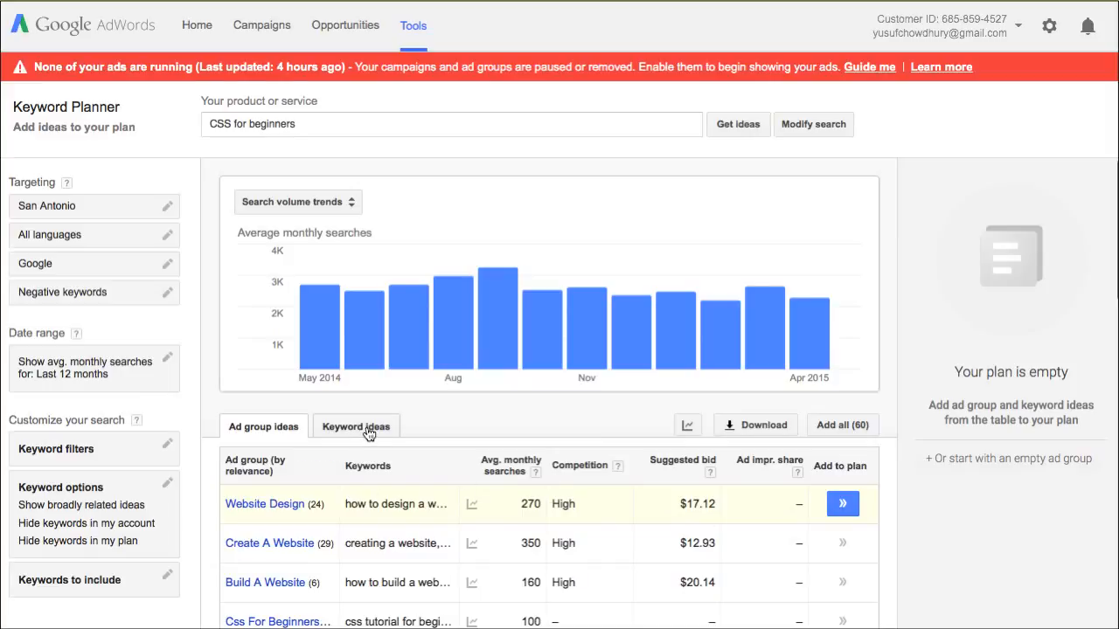
Switch to the Keyword ideas tab and scroll through keywords, searches, competition and bids
left_click(356, 427)
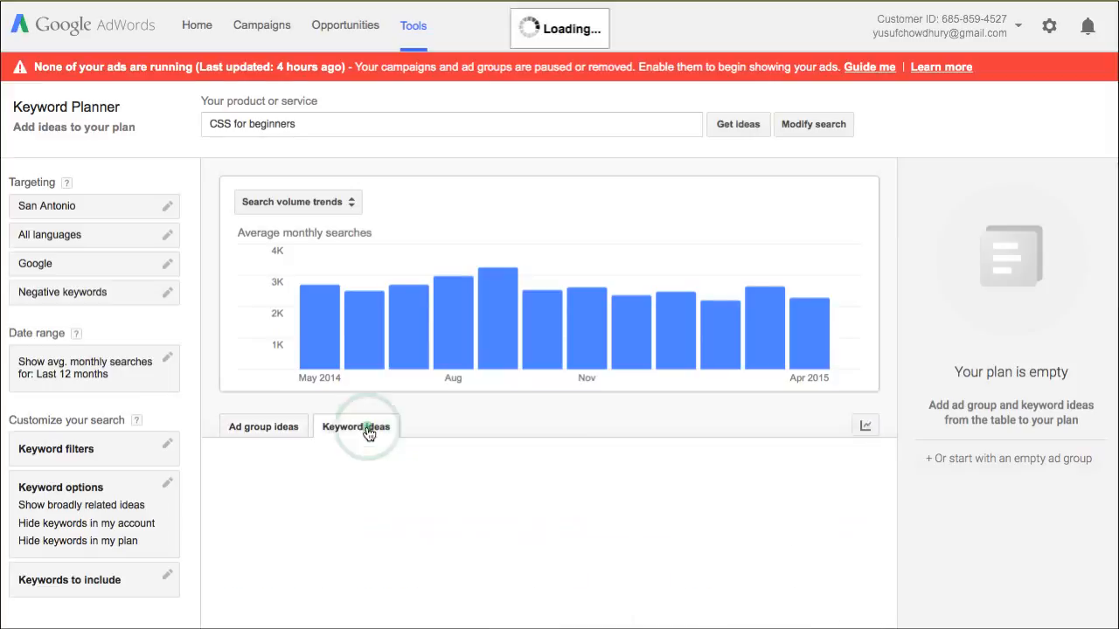
left_click(355, 426)
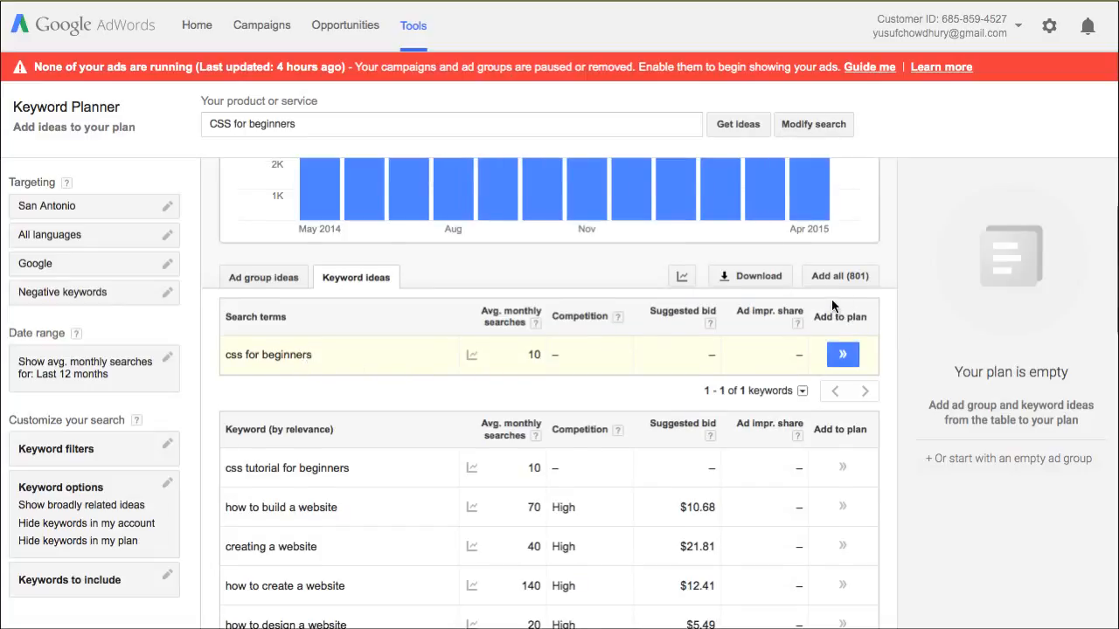
mouse_move(841, 275)
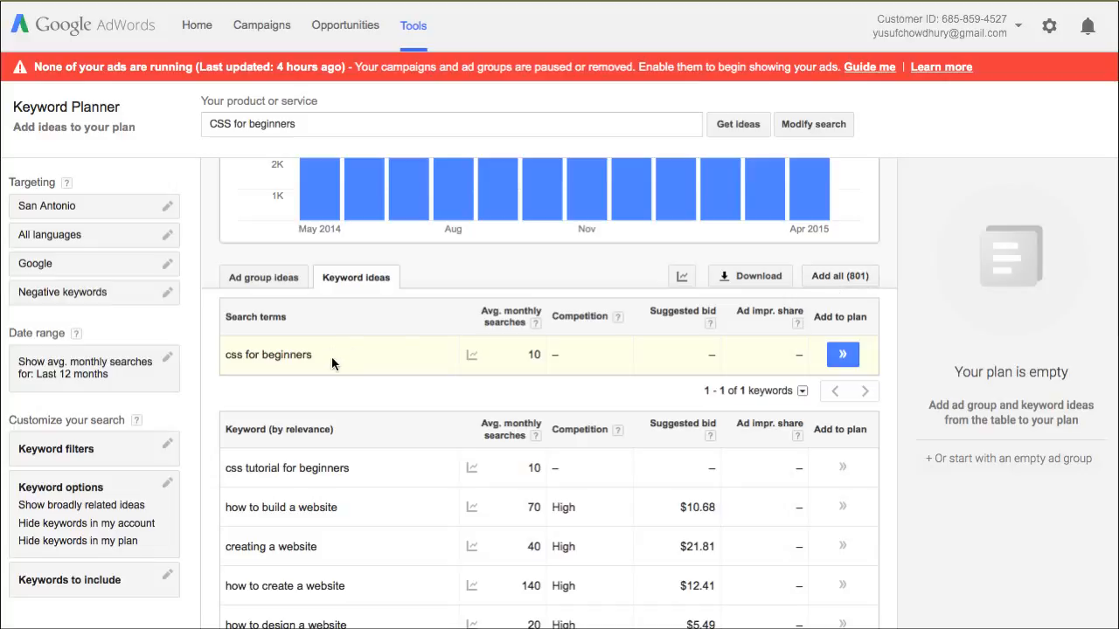
mouse_move(332, 363)
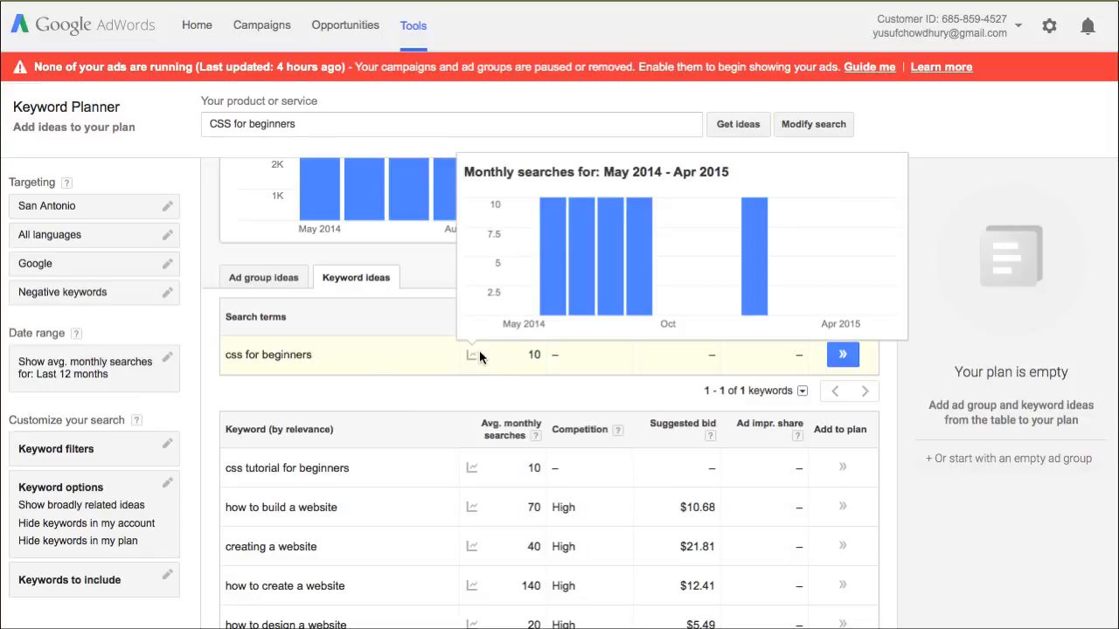
mouse_move(542, 365)
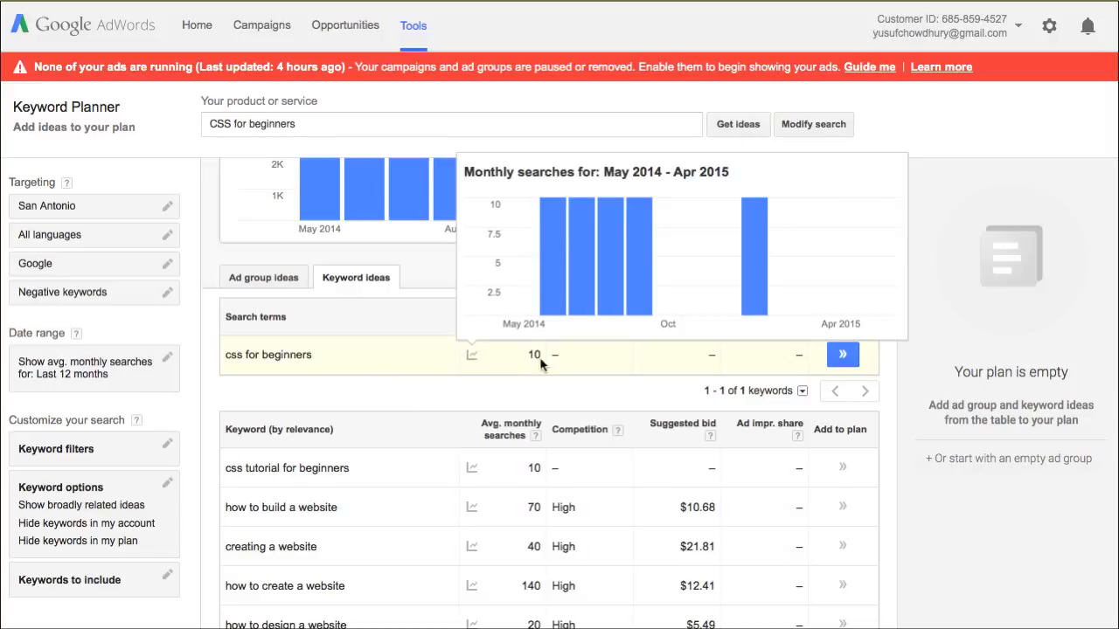
mouse_move(511, 337)
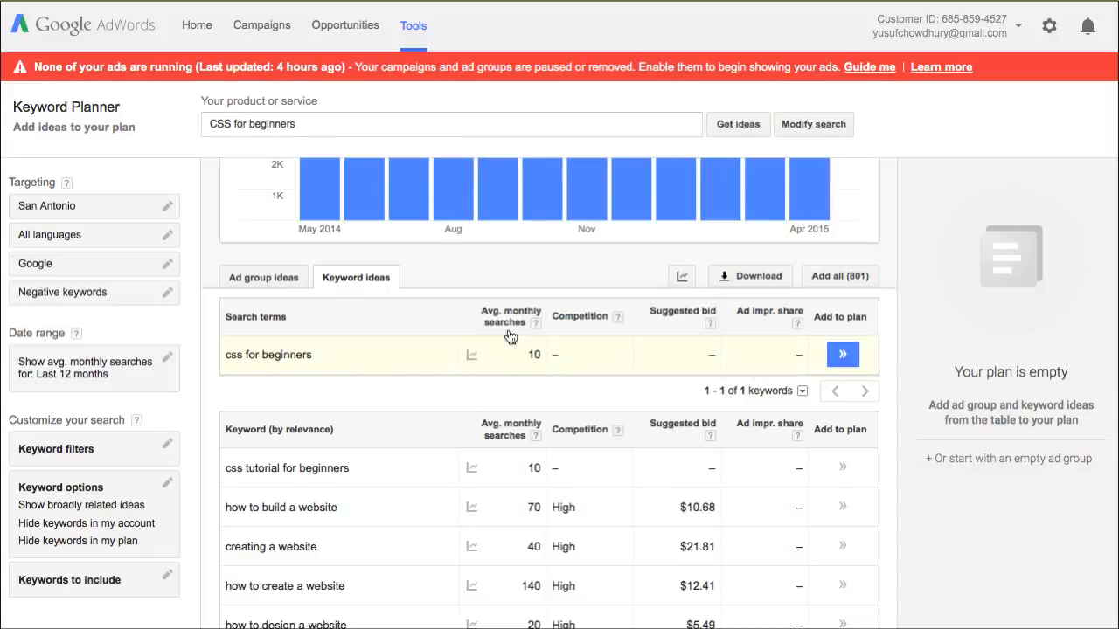
mouse_move(538, 356)
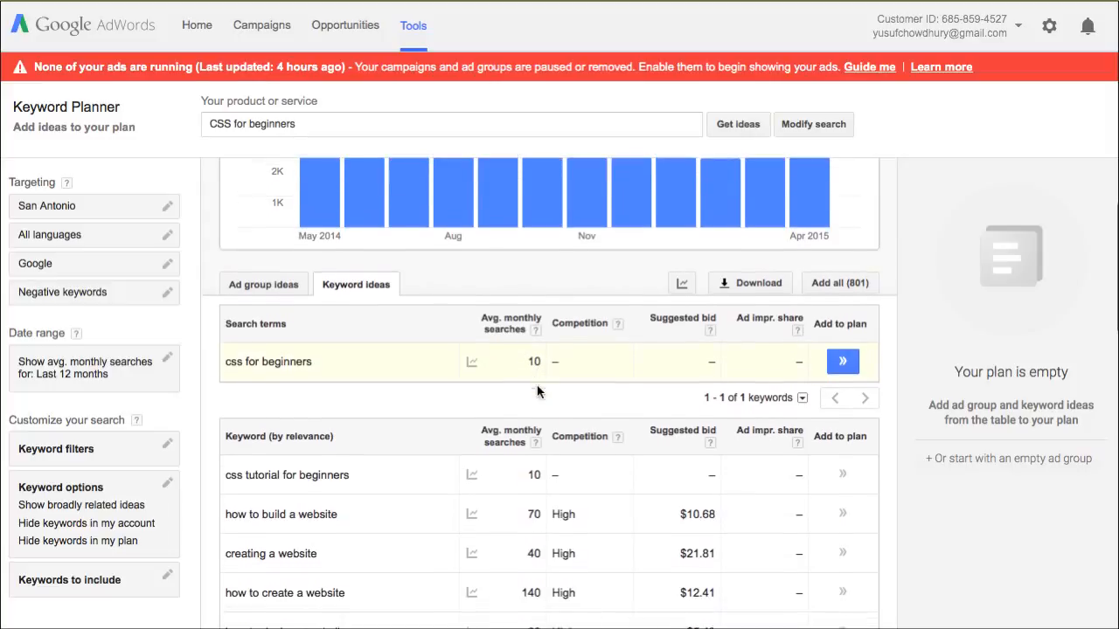
scroll("down", 3)
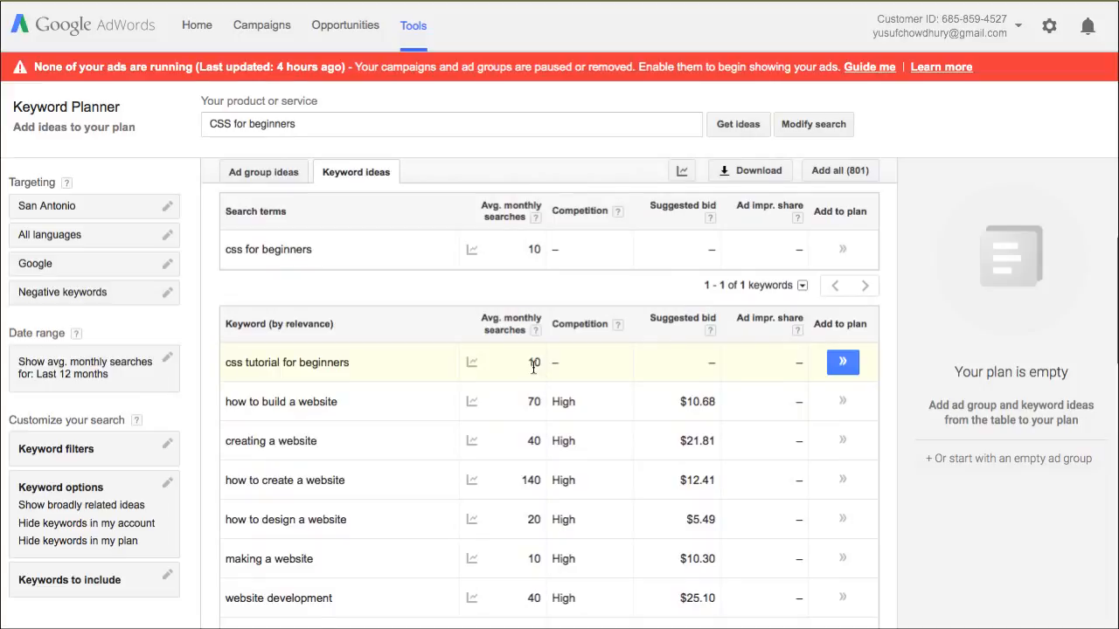
mouse_move(658, 394)
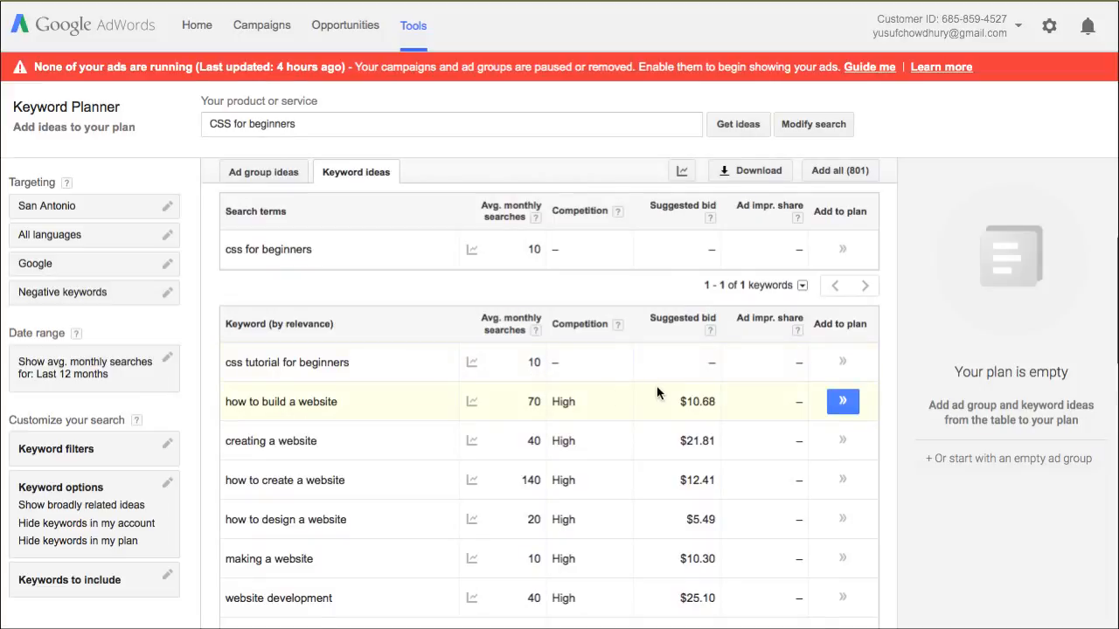
scroll("down", 3)
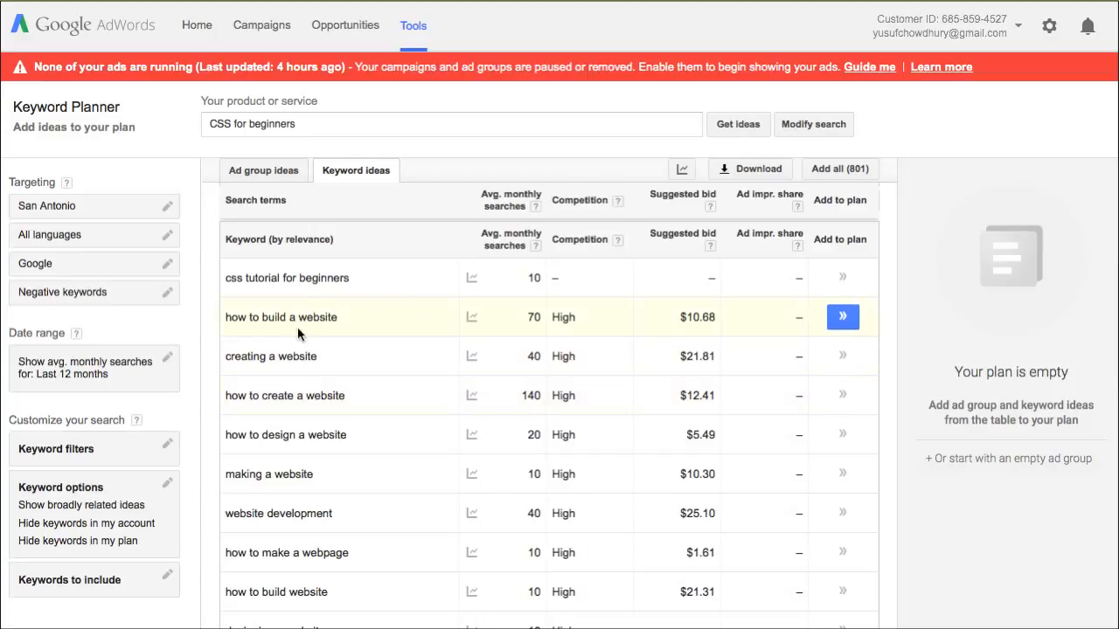
mouse_move(394, 316)
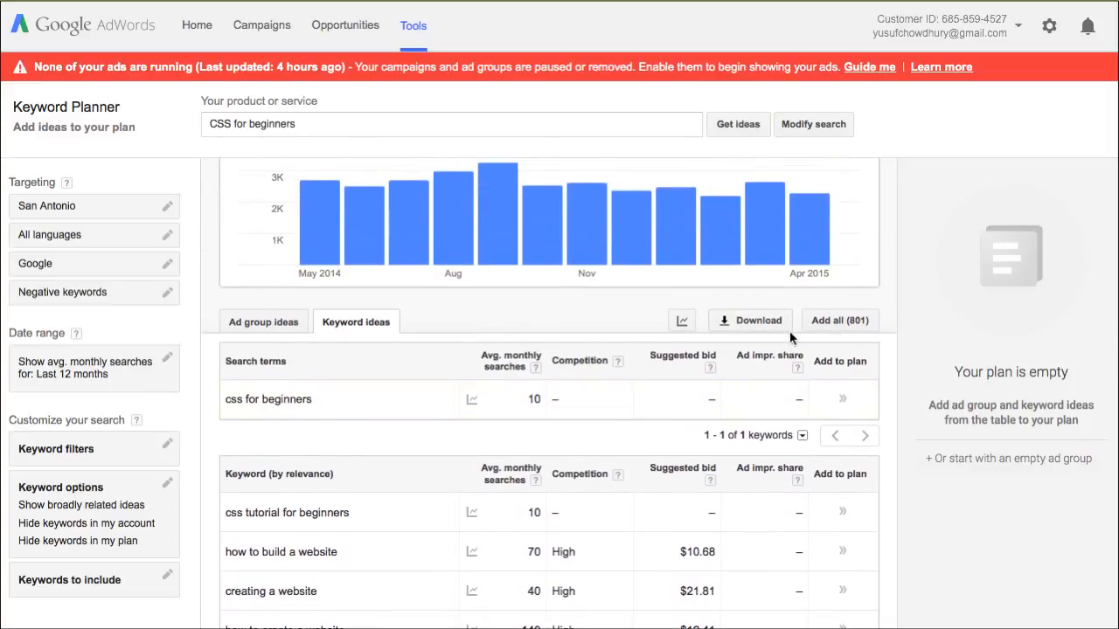
Download the 801 keyword ideas in Excel CSV format and save the file
left_click(750, 320)
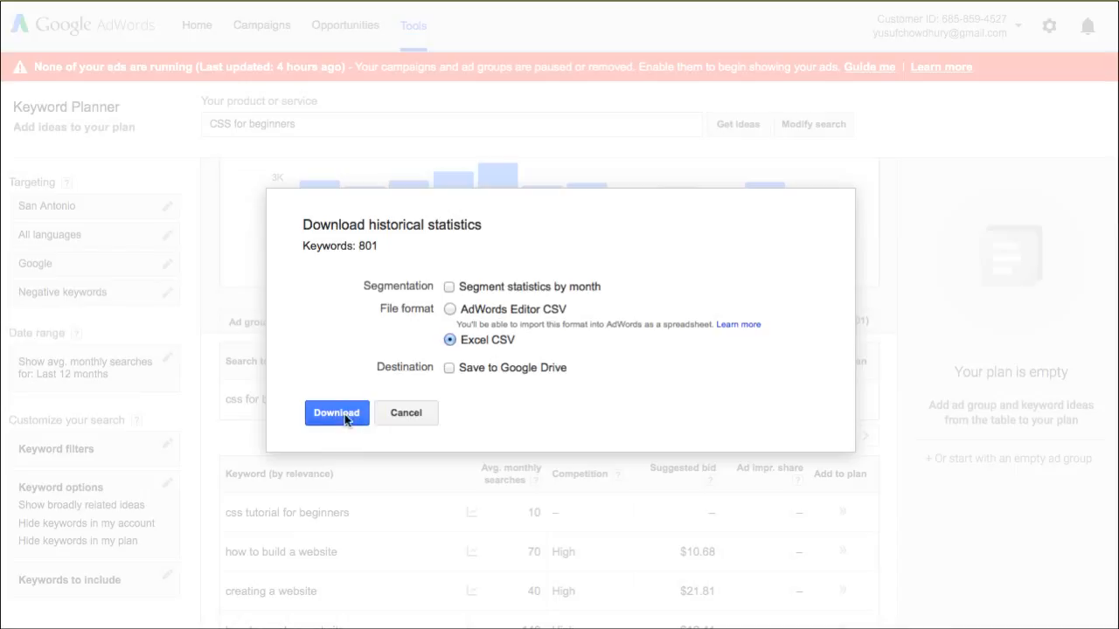
left_click(336, 413)
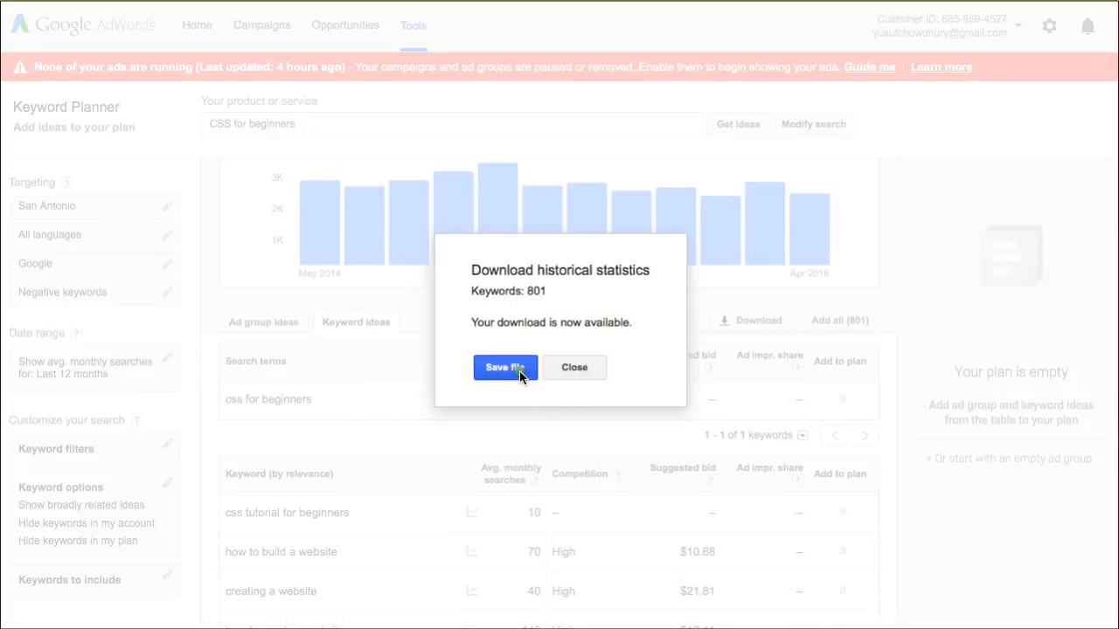
left_click(574, 367)
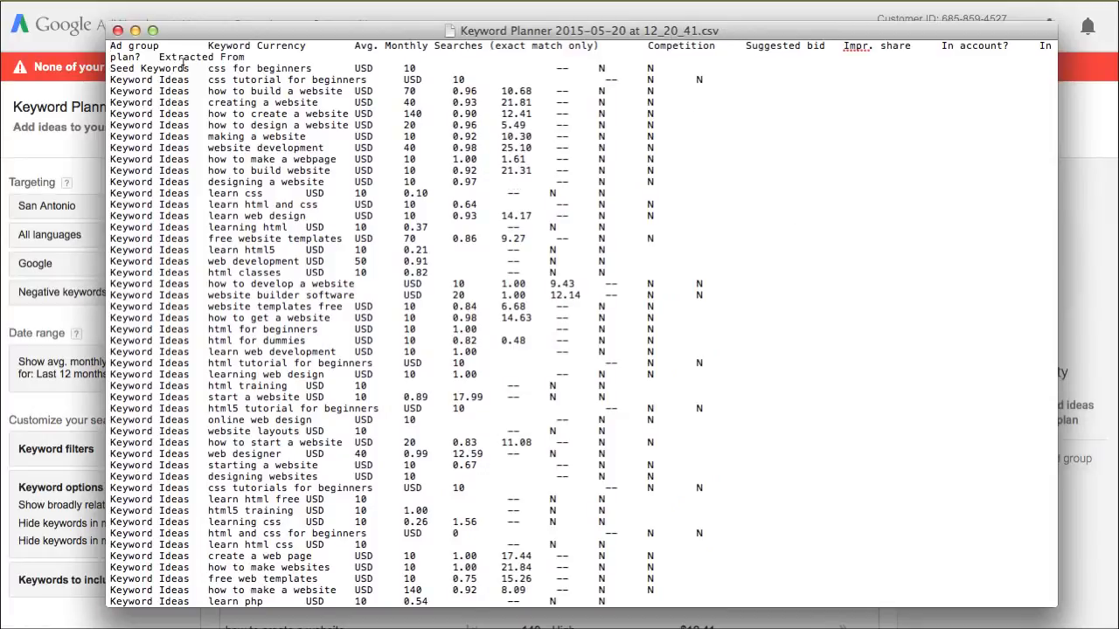
double_click(140, 68)
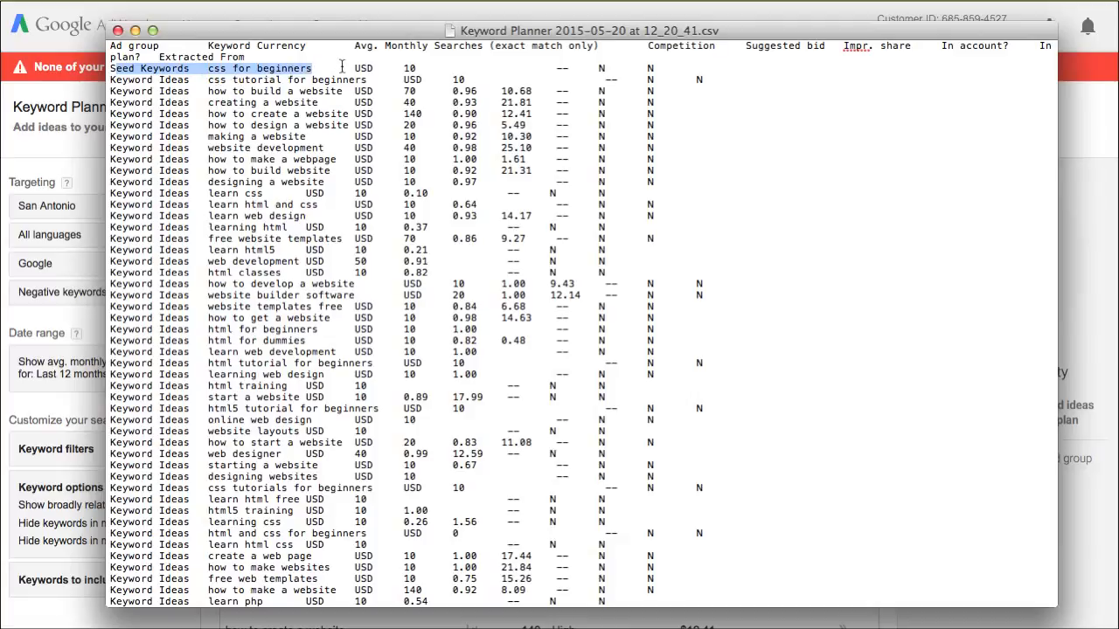
mouse_move(312, 514)
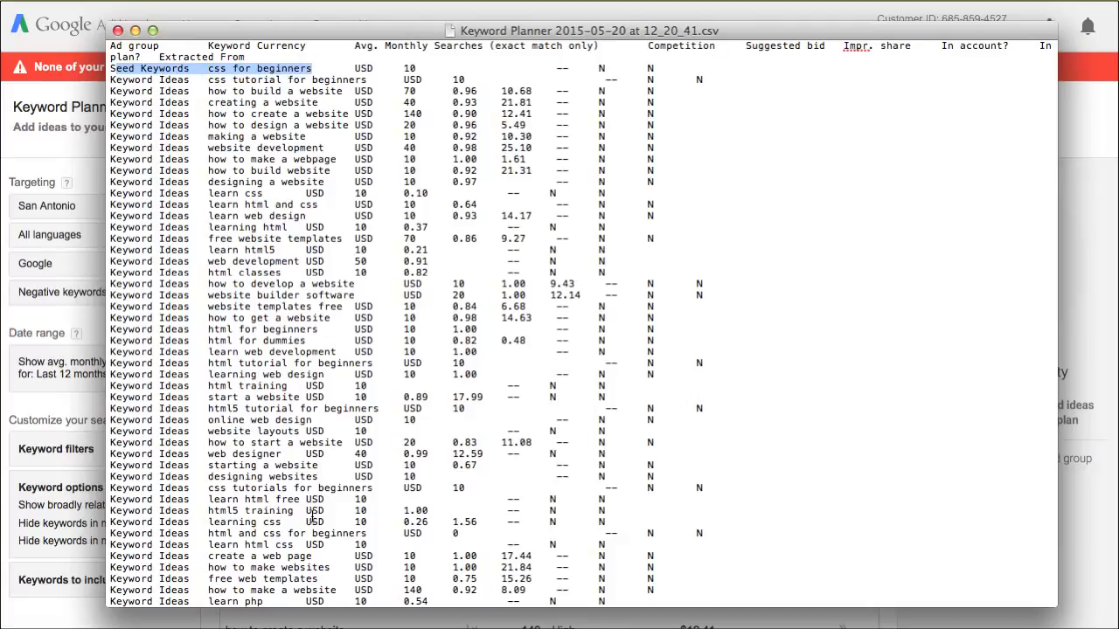
mouse_move(580, 124)
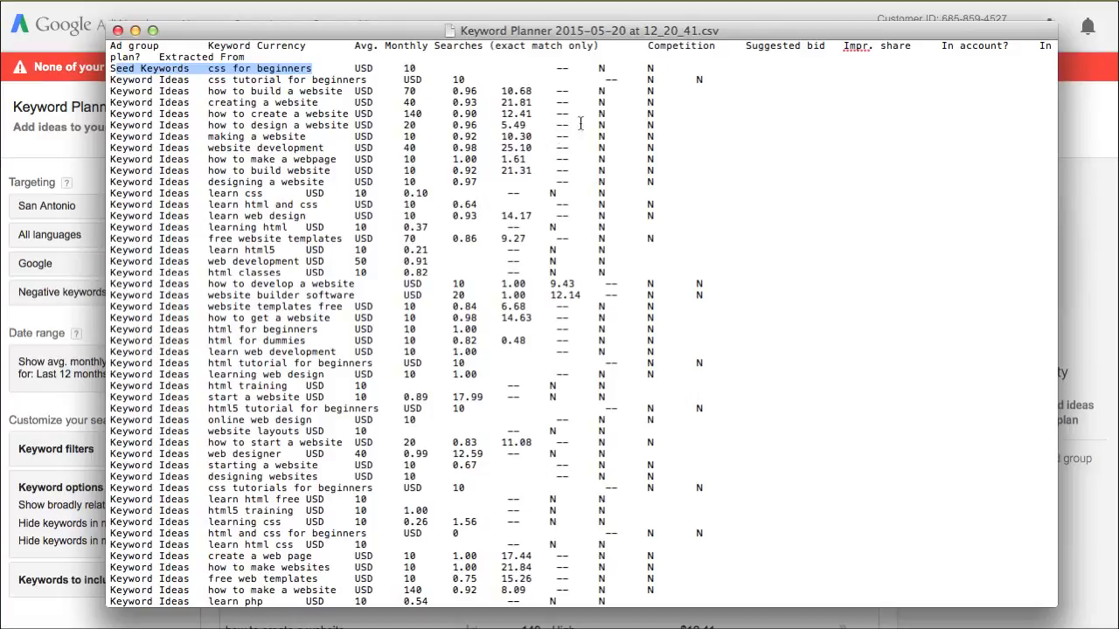
mouse_move(380, 158)
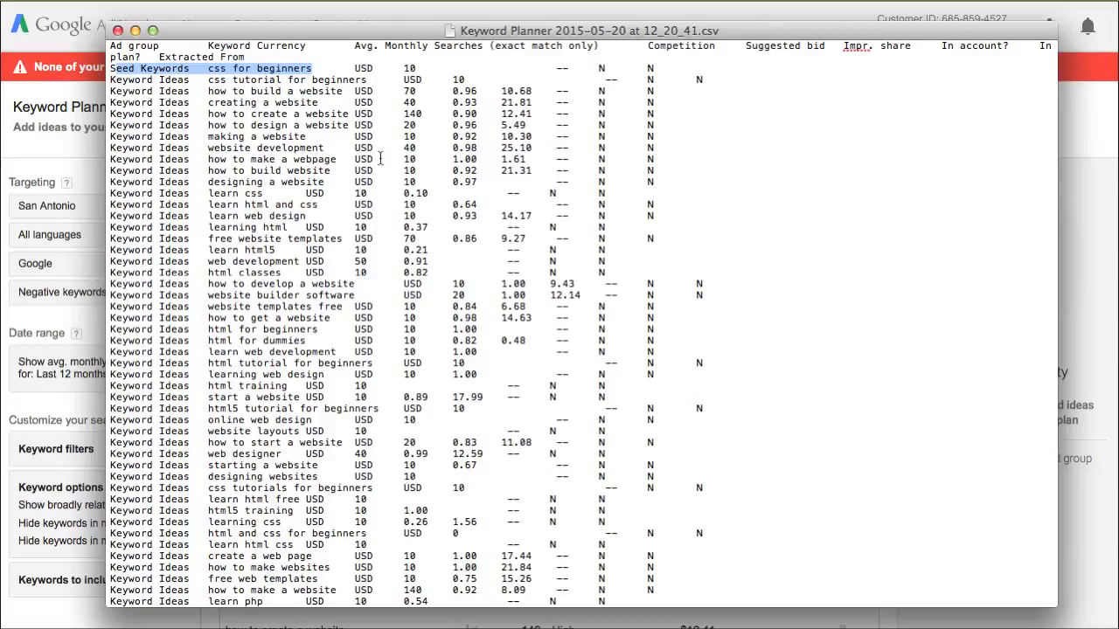
mouse_move(381, 158)
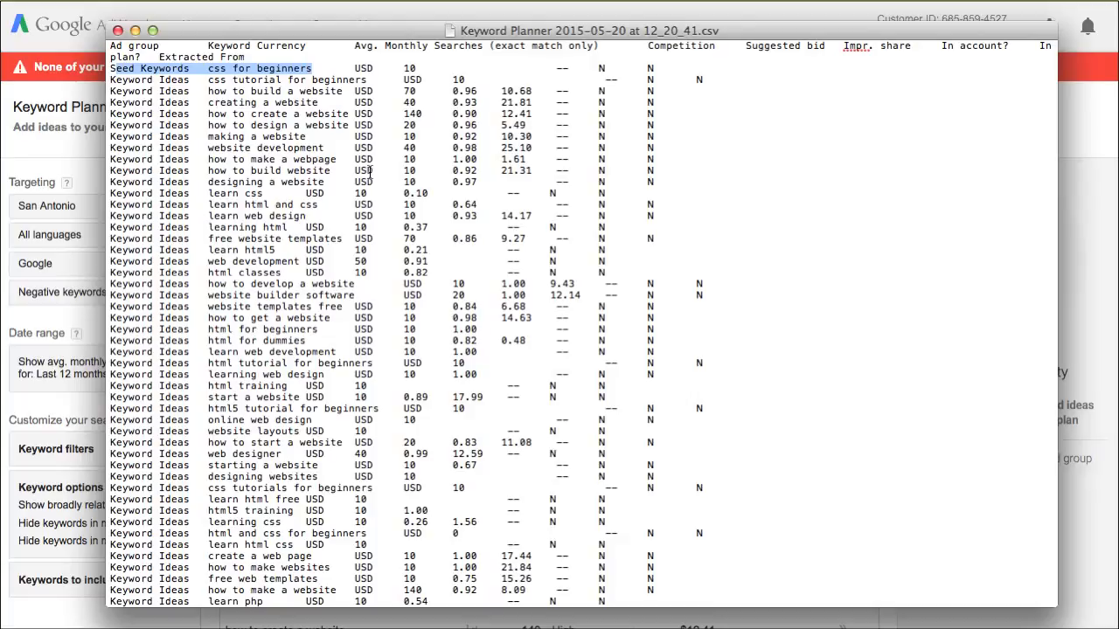
mouse_move(390, 173)
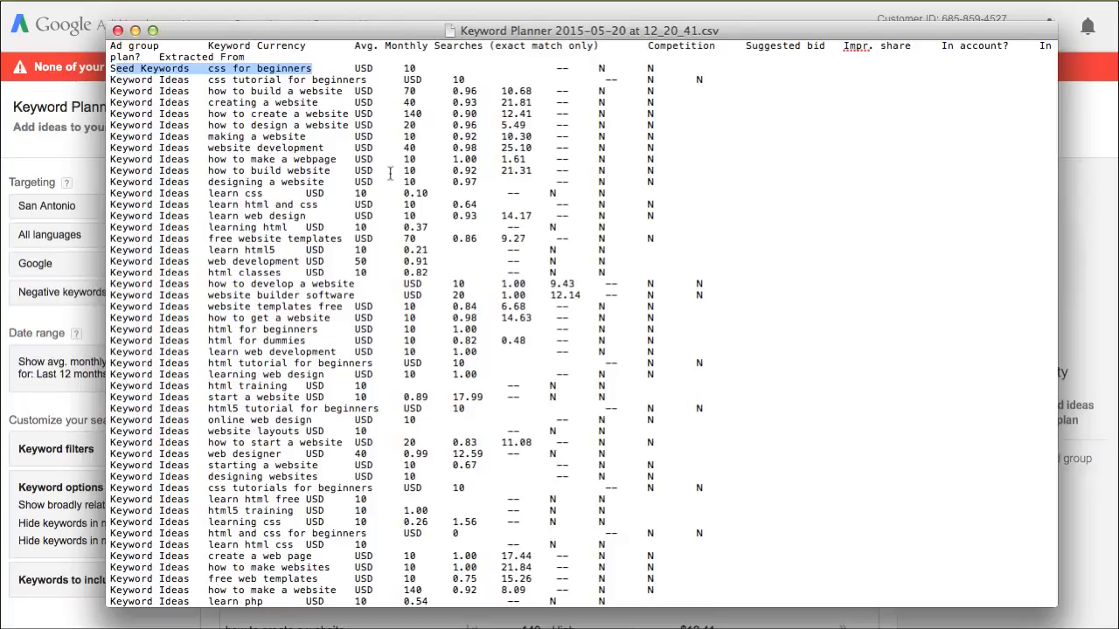